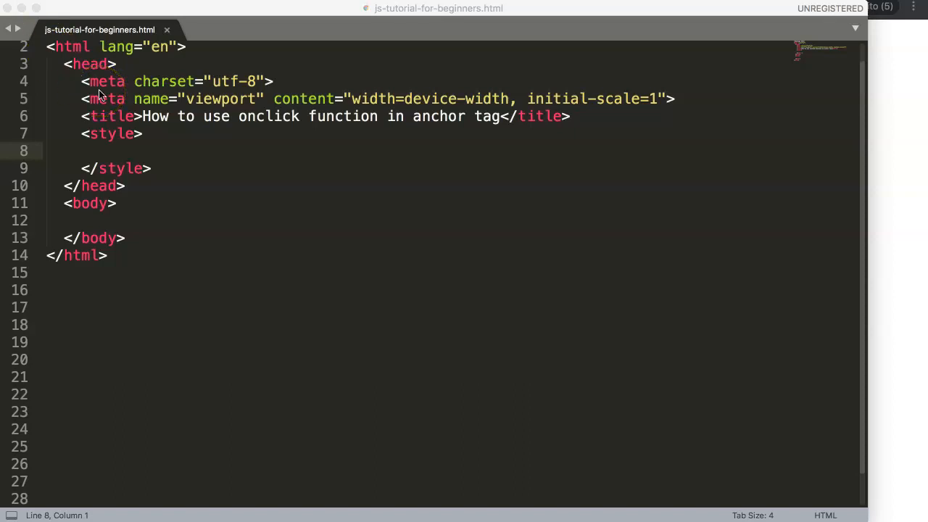
pyautogui.moveTo(308, 130)
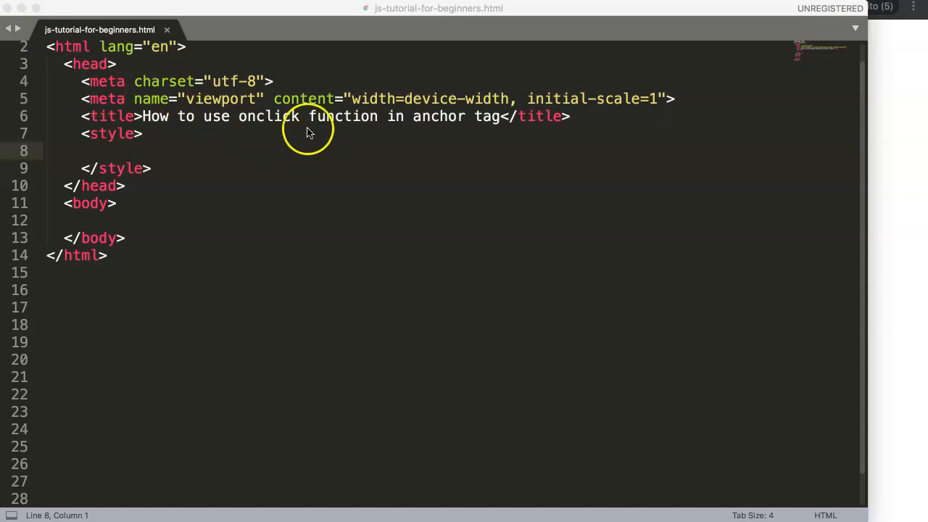
# Step: Add <div class="box"></div> to the body and start an <a href link on a new line inside it
pyautogui.click(336, 186)
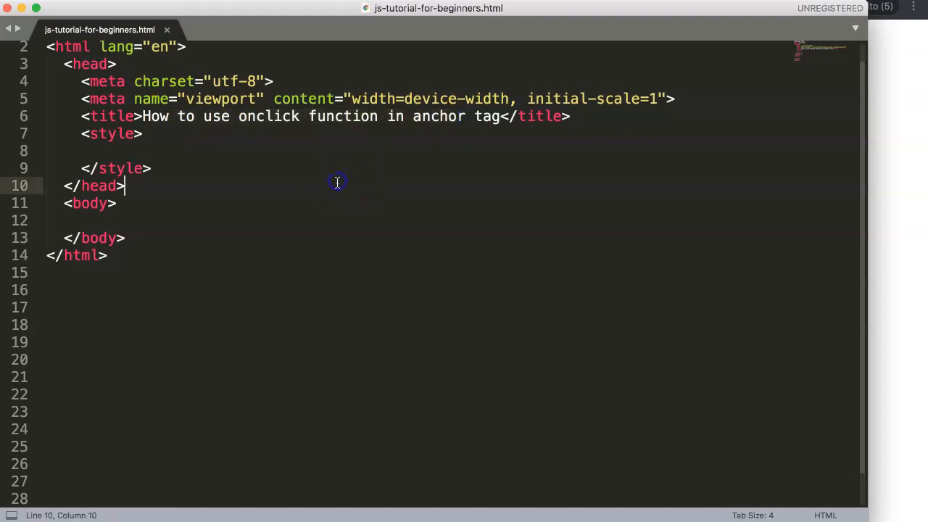
pyautogui.click(191, 221)
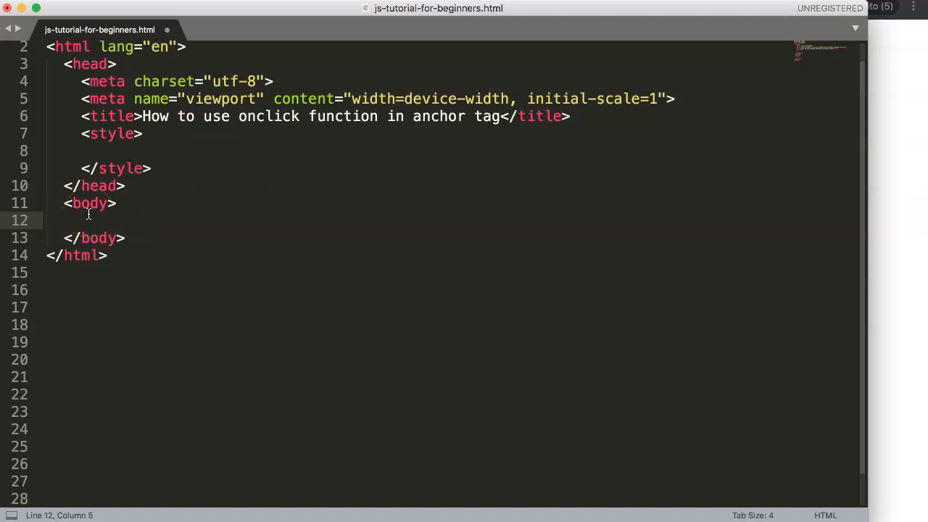
pyautogui.write('<div')
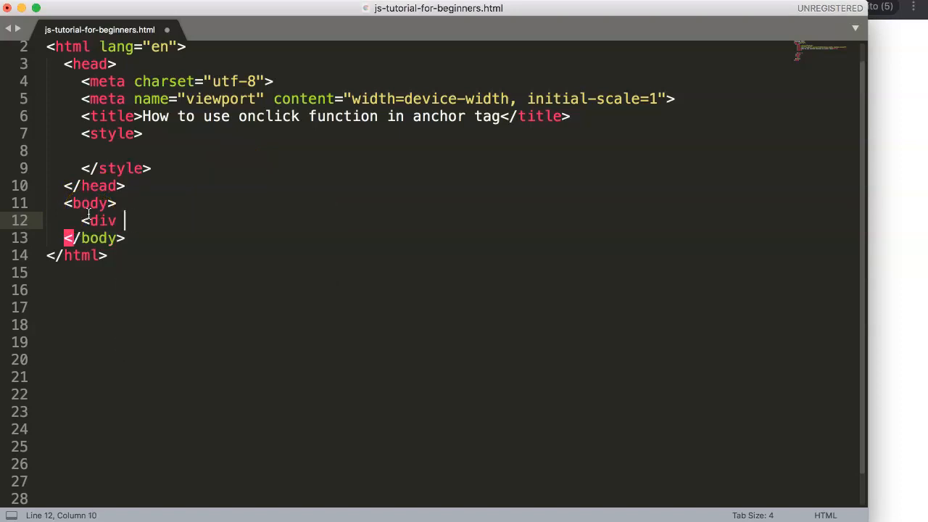
pyautogui.write('class=')
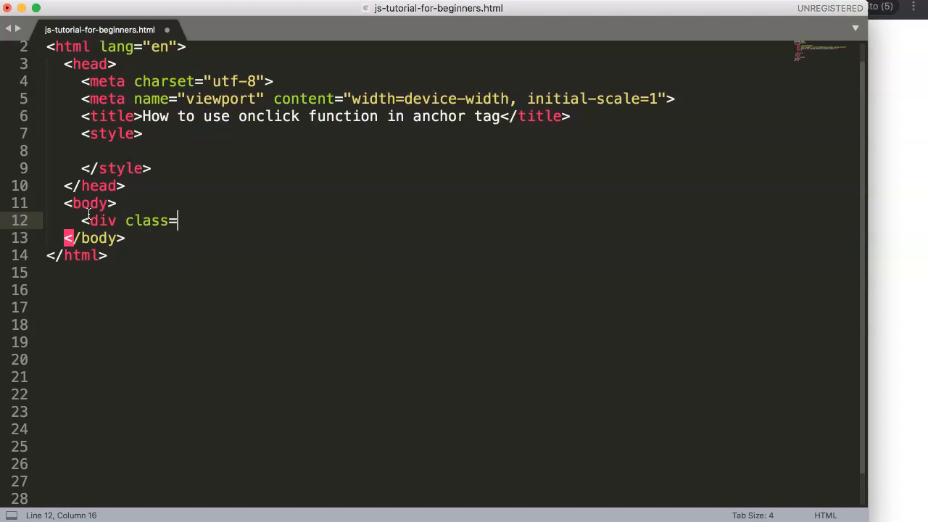
pyautogui.write('"b')
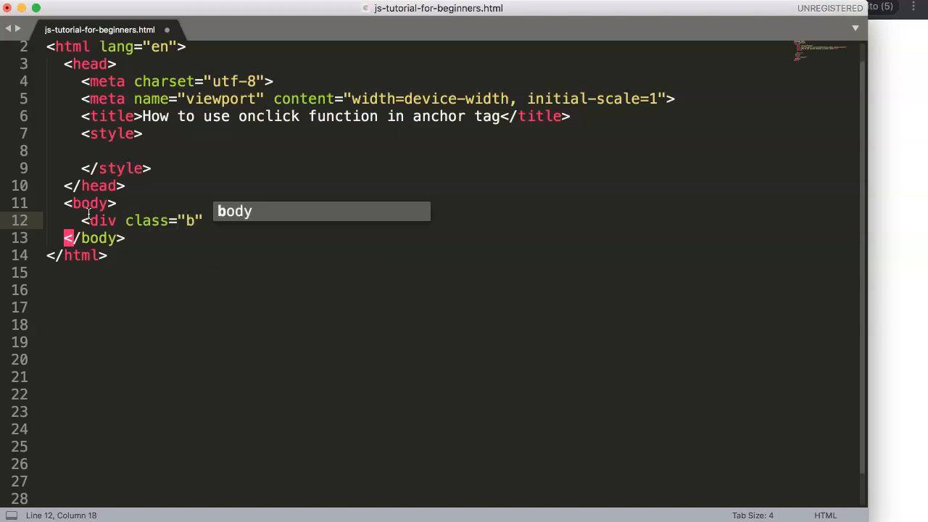
pyautogui.write('ox"></div>')
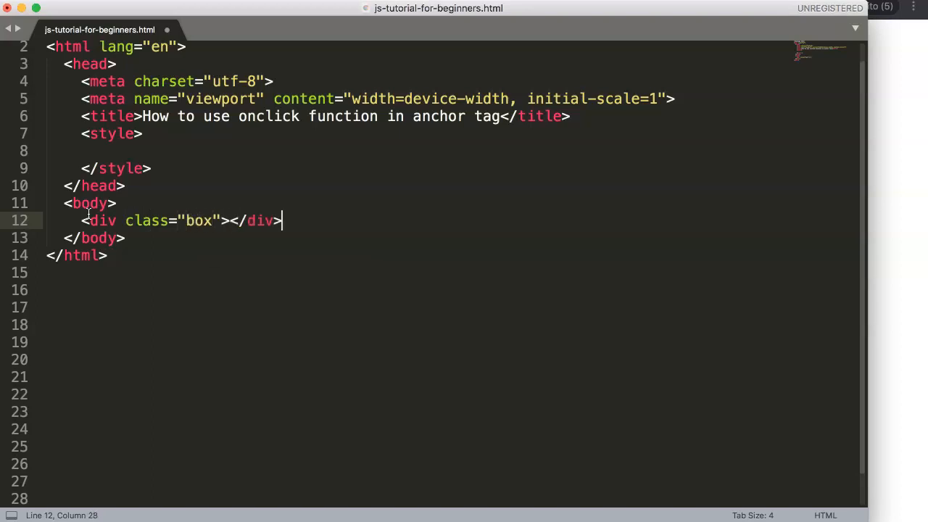
pyautogui.press('enter')
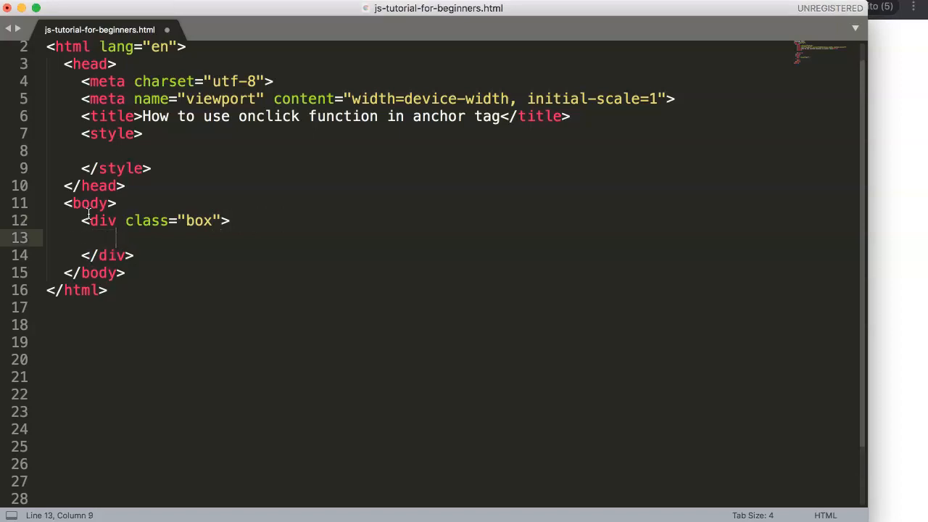
pyautogui.write('<a href')
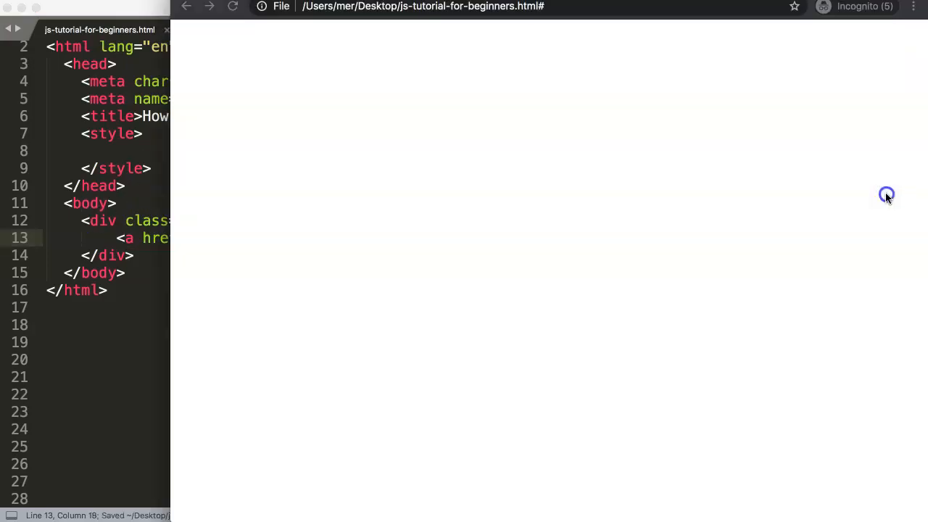
# Step: Set the link's href to "#", follow the Link in Chrome and reset the address to the page file
pyautogui.click(435, 6)
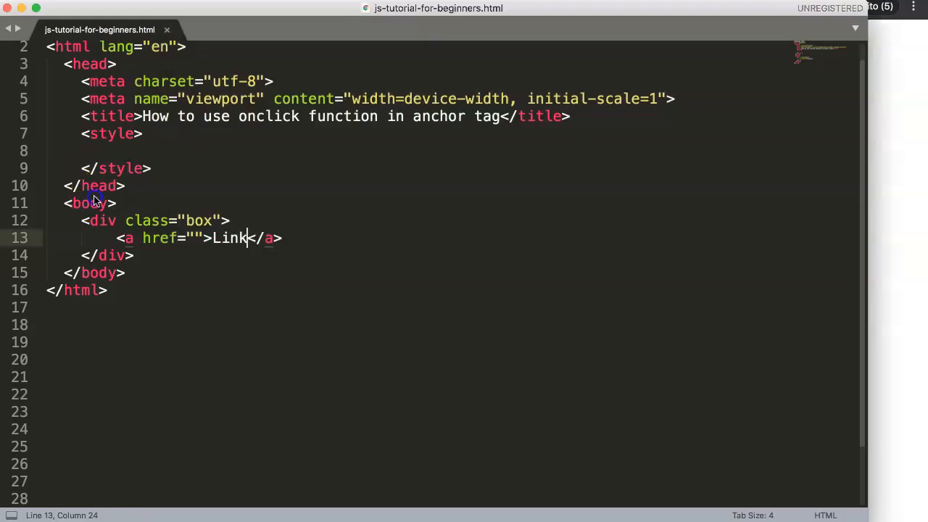
pyautogui.click(194, 237)
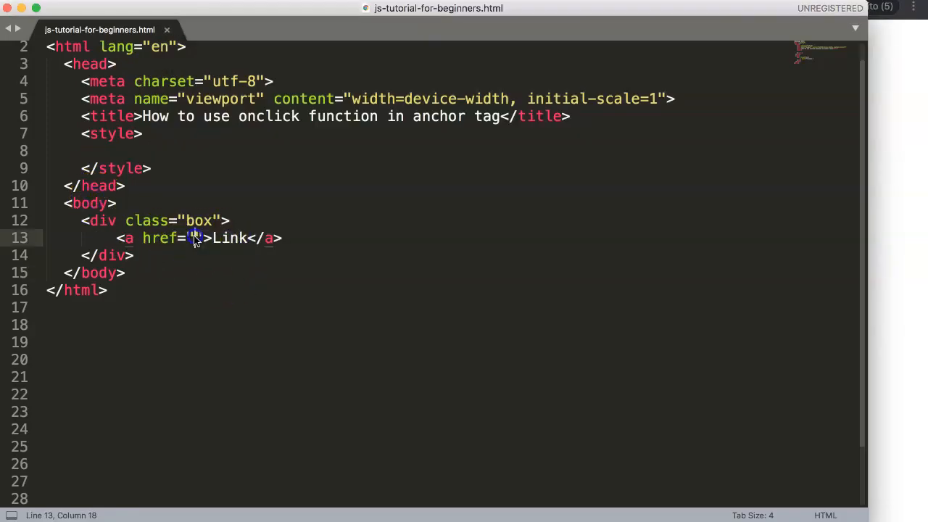
pyautogui.write('#')
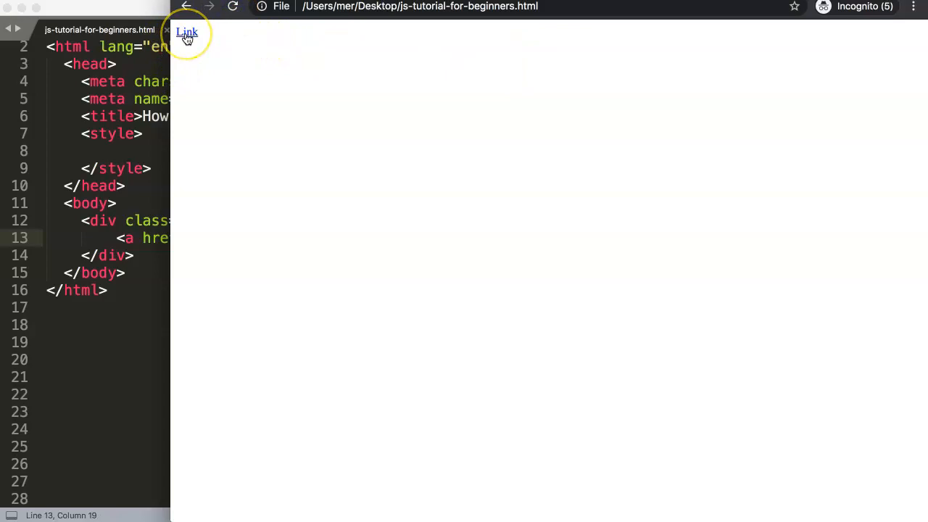
pyautogui.click(185, 32)
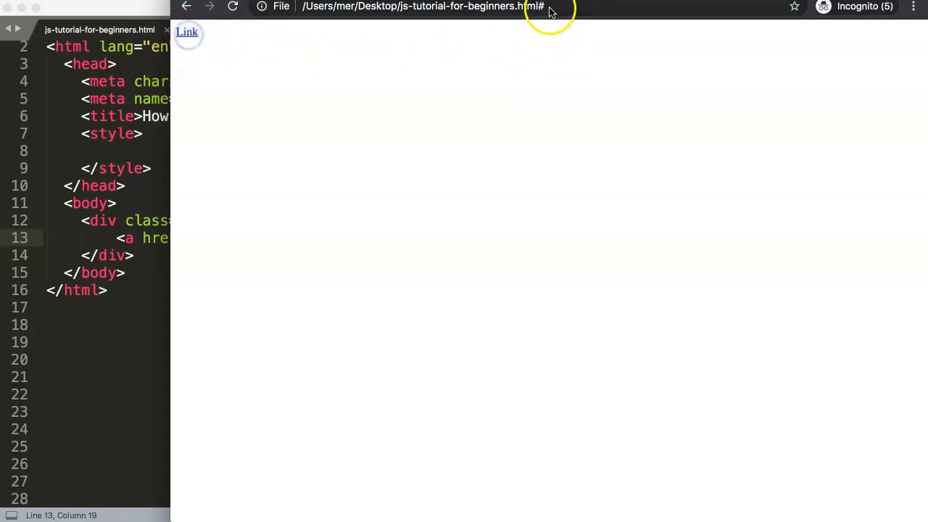
pyautogui.click(435, 5)
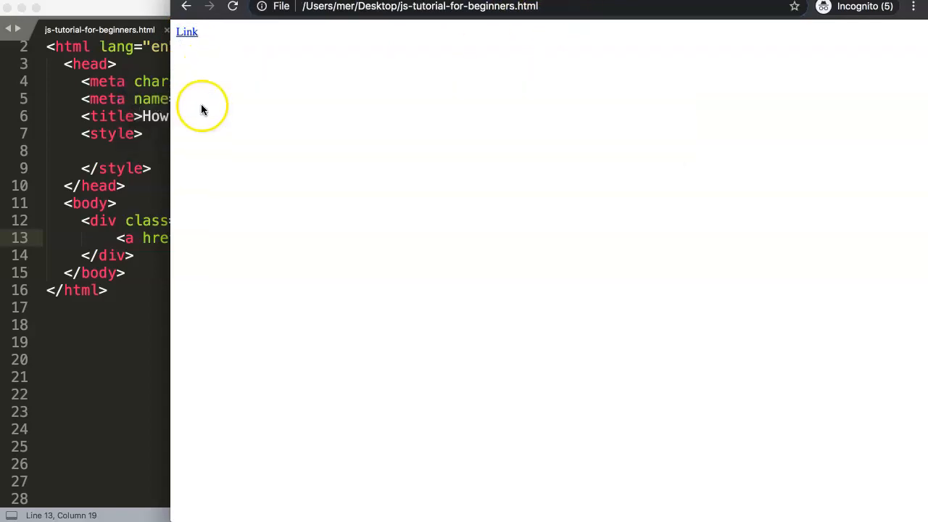
pyautogui.moveTo(457, 15)
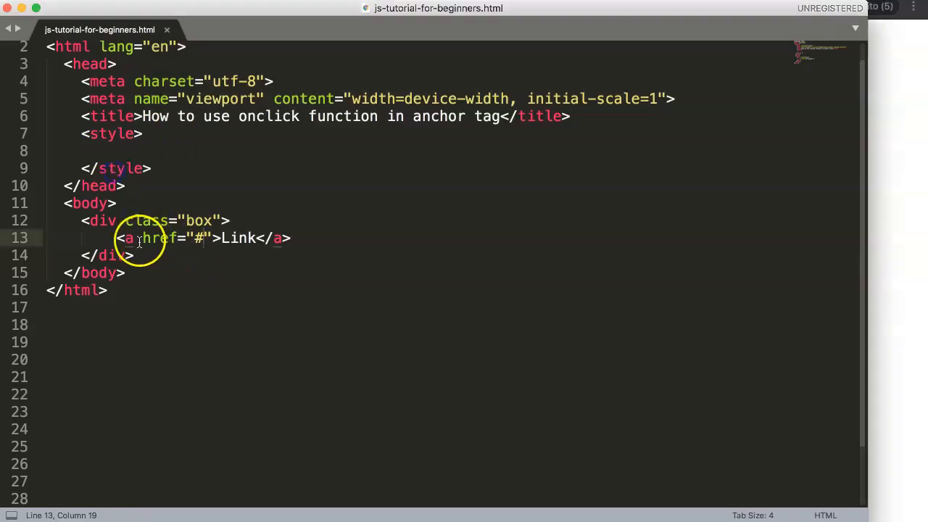
# Step: Re-enter # in the link's href and start a <script> block after the closing </div>
pyautogui.moveTo(116, 237); pyautogui.dragTo(289, 238)
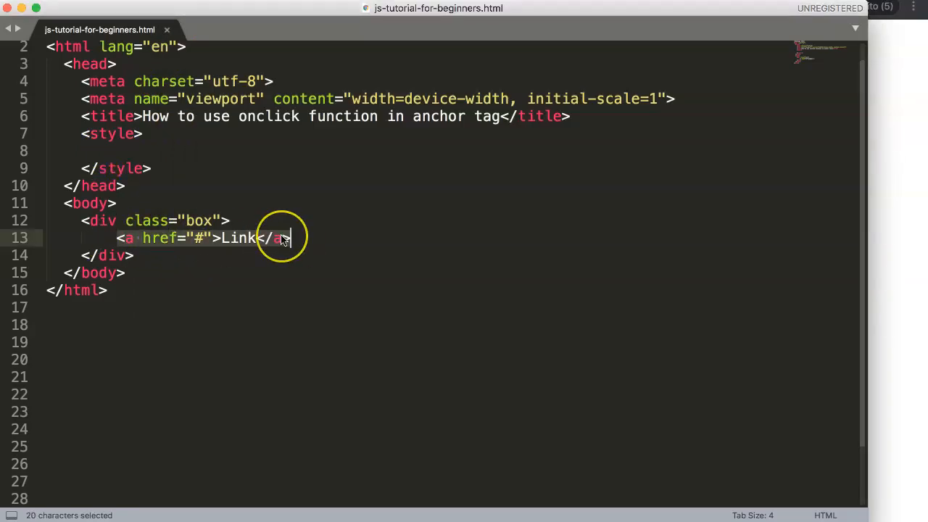
pyautogui.click(131, 238)
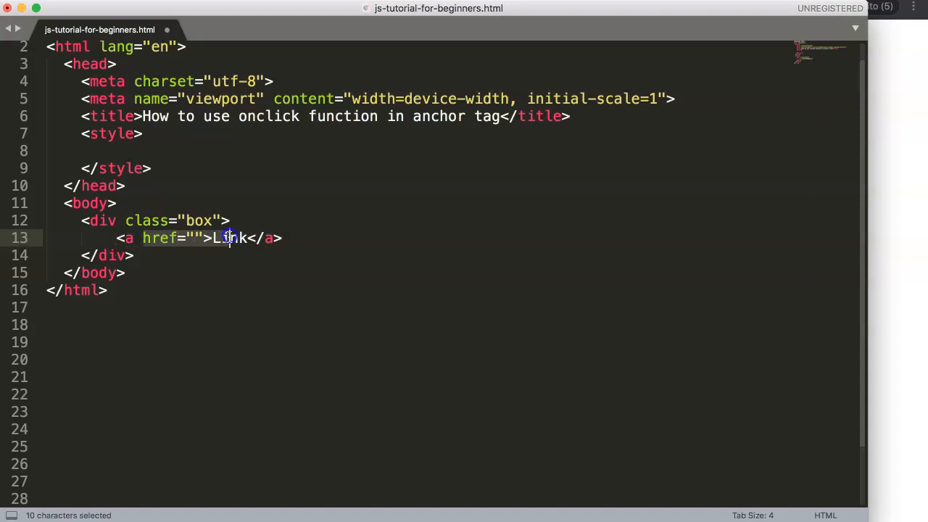
pyautogui.click(136, 238)
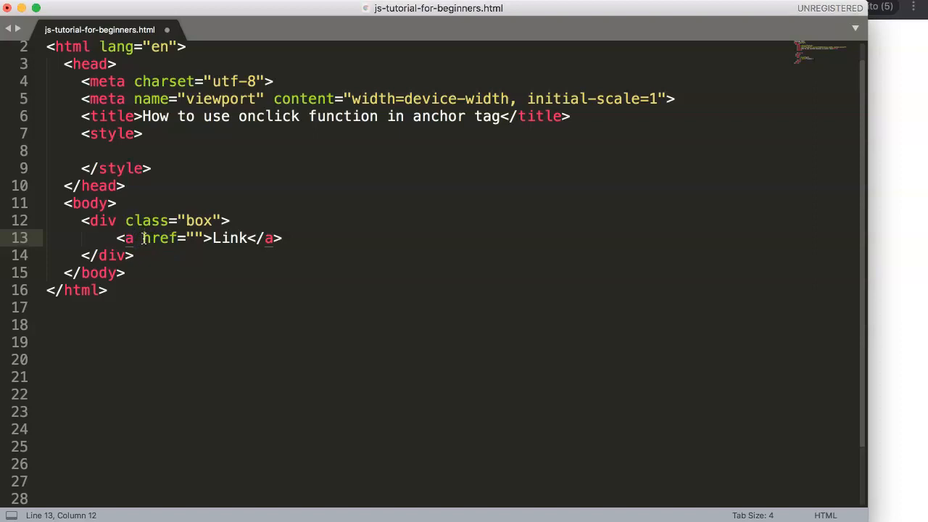
pyautogui.moveTo(228, 249)
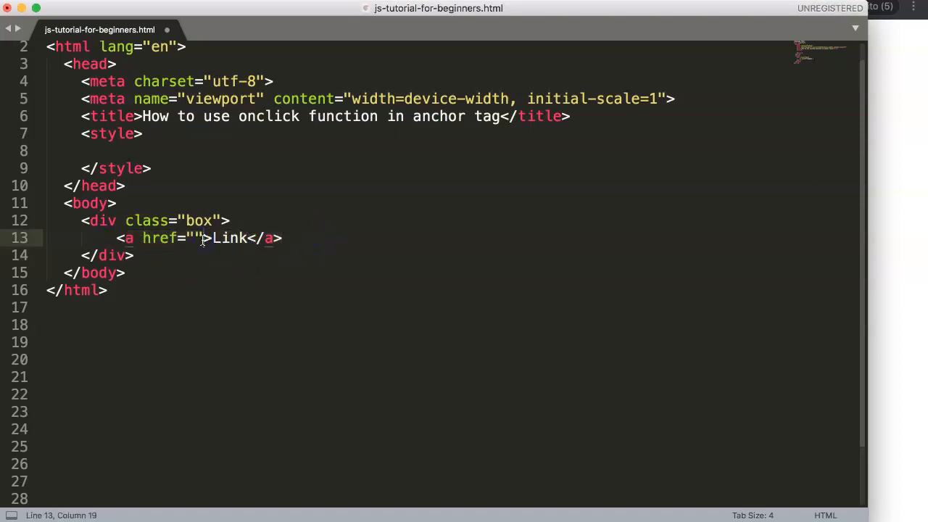
pyautogui.write('#')
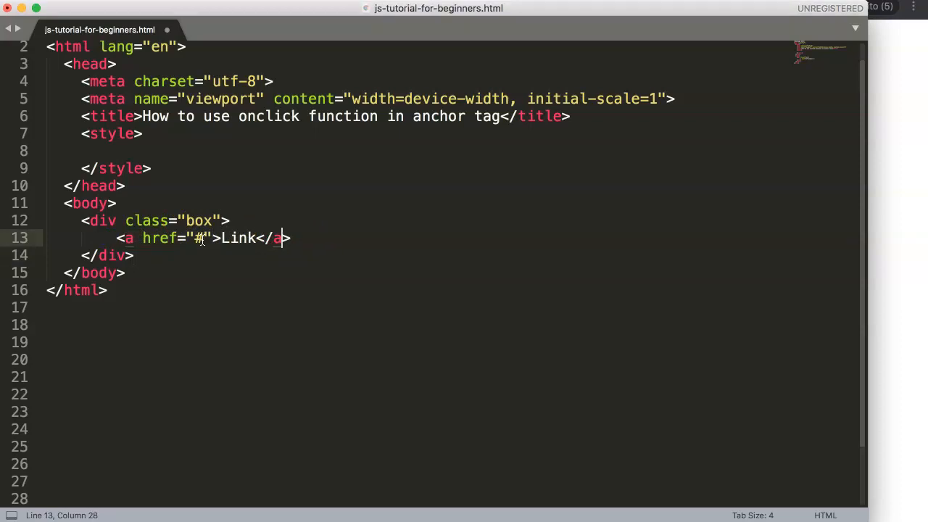
pyautogui.click(133, 255)
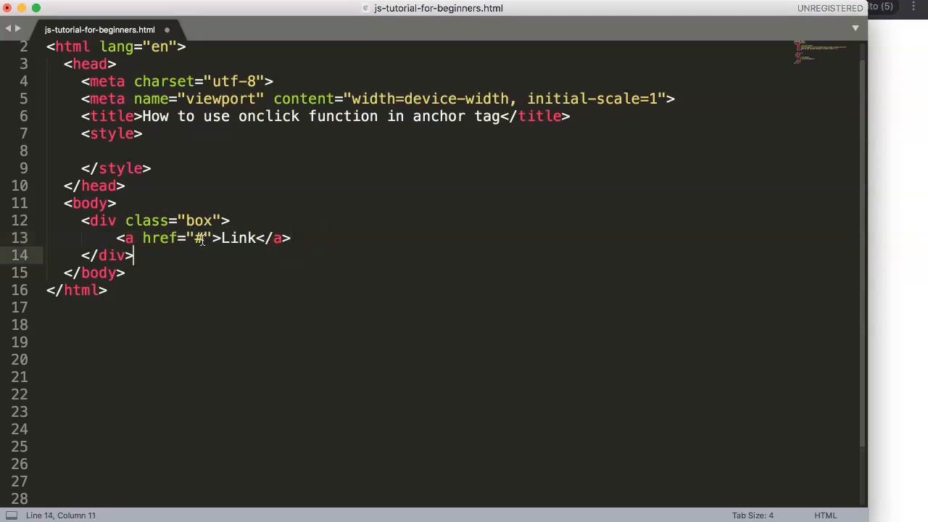
pyautogui.write('<script>')
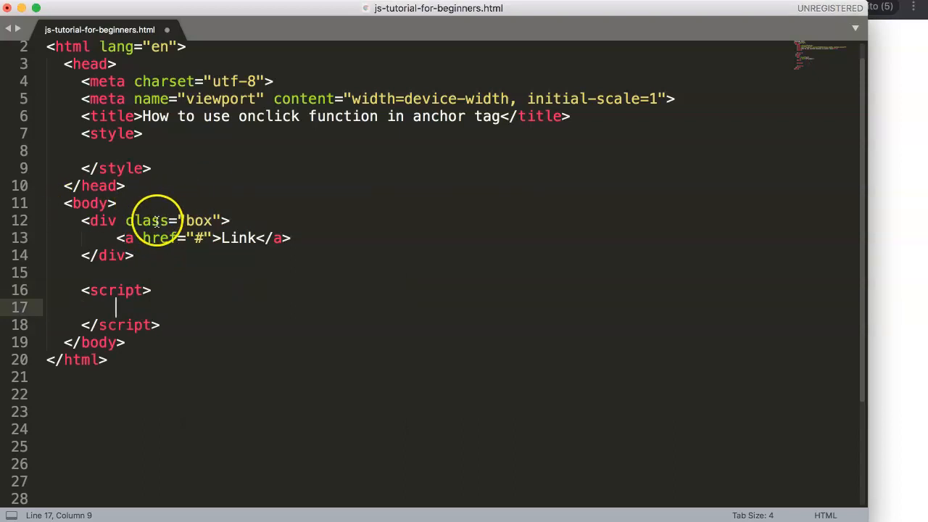
# Step: Give the link onclick="changeColor()" and move into the empty script block
pyautogui.click(134, 238)
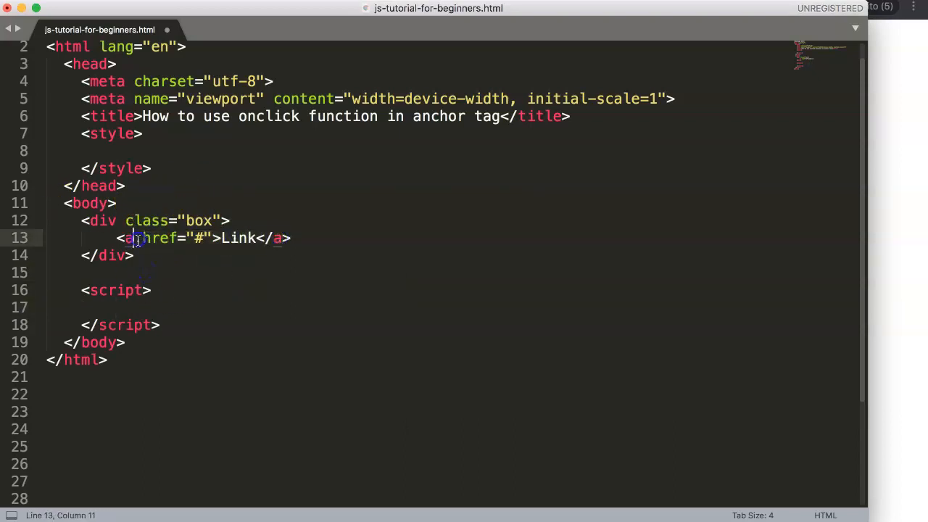
pyautogui.click(131, 325)
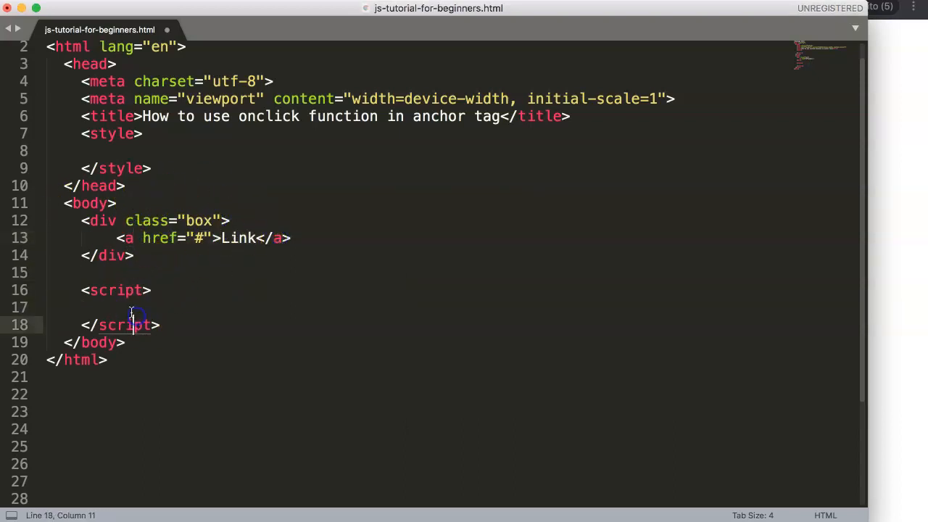
pyautogui.click(145, 238)
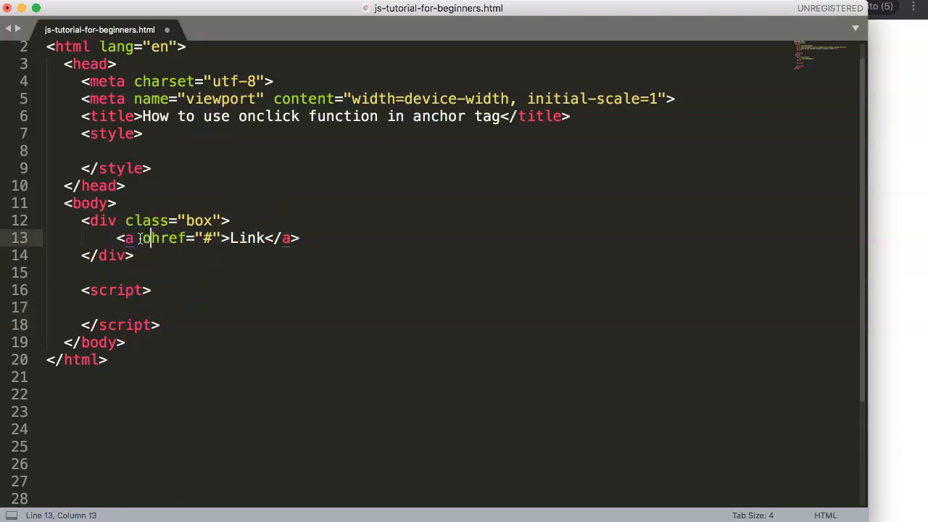
pyautogui.write('onclick')
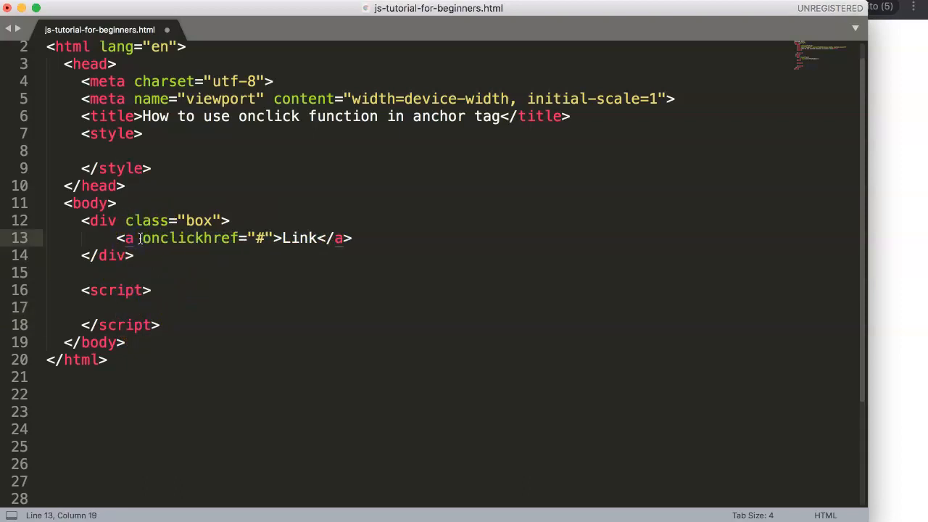
pyautogui.write('=')
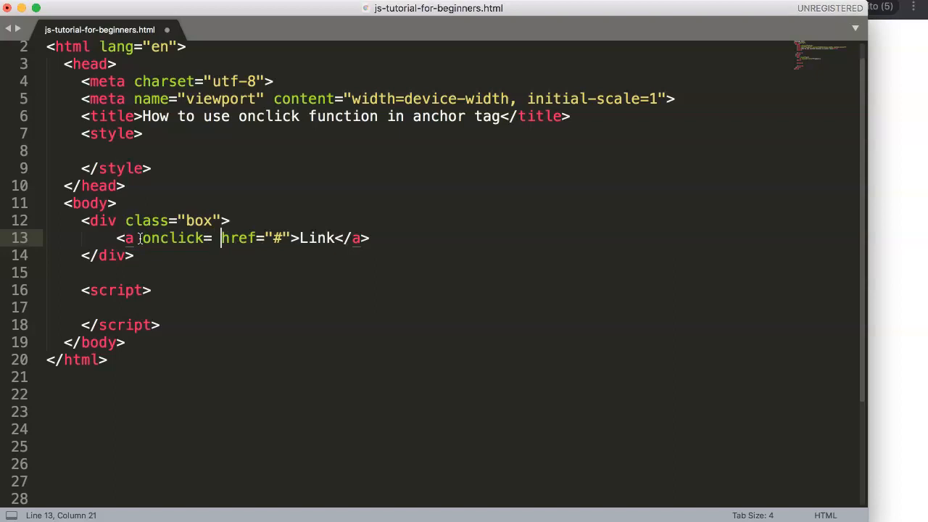
pyautogui.write('""')
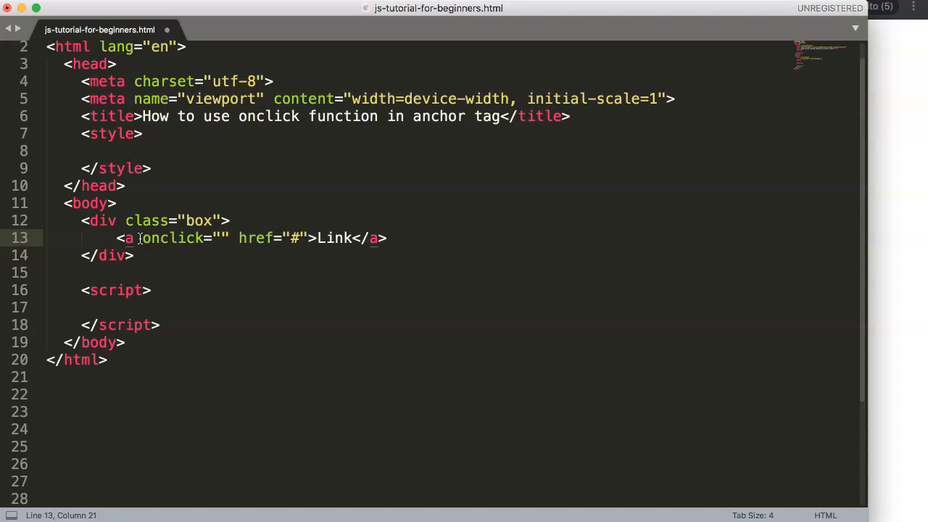
pyautogui.write('chang')
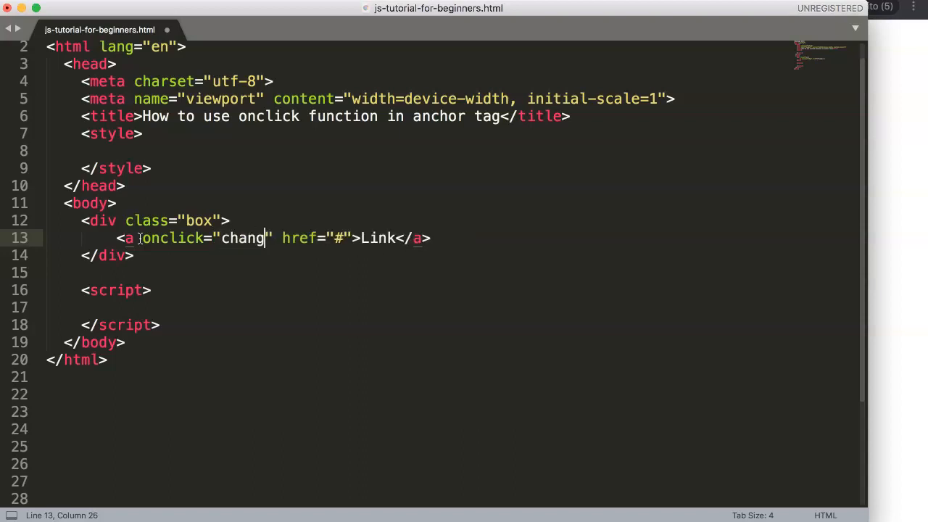
pyautogui.write('eColor')
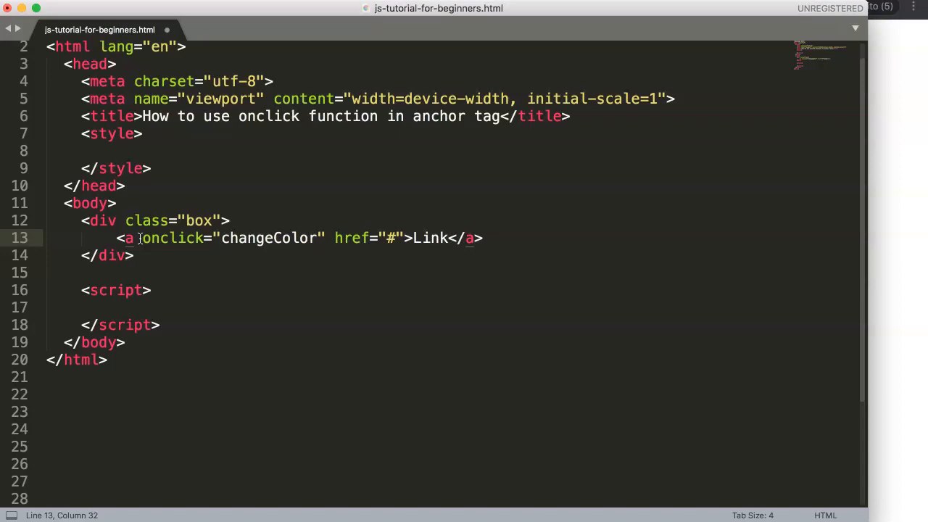
pyautogui.write('()')
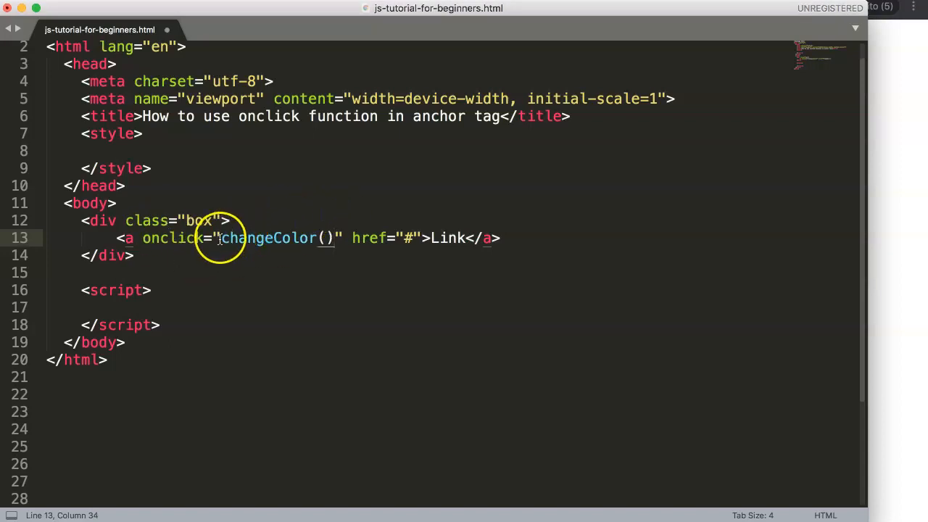
pyautogui.doubleClick(247, 238)
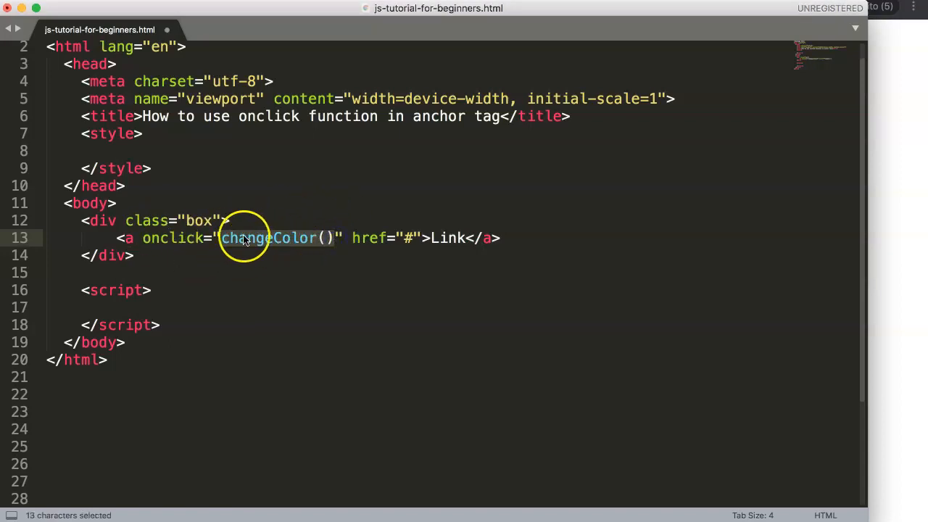
pyautogui.click(117, 307)
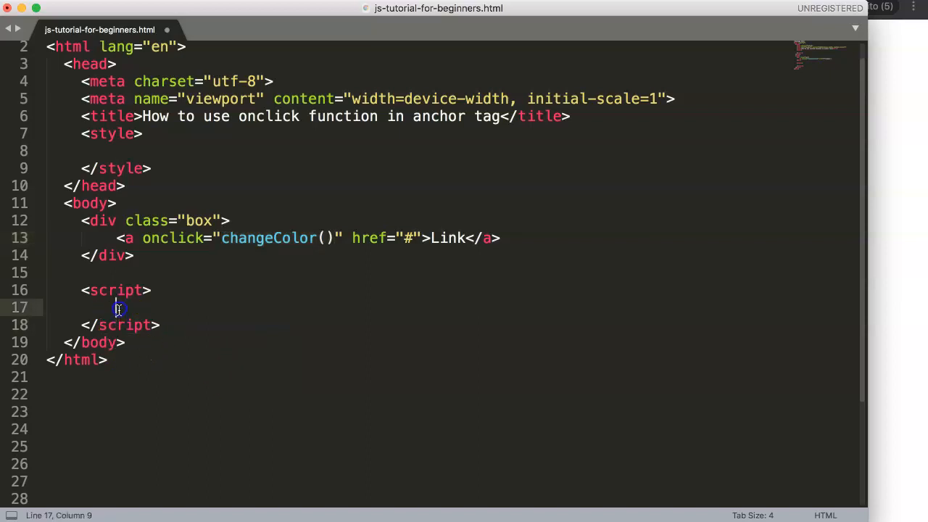
# Step: Declare function changeColor() in the script block, matching the name in the link's onclick
pyautogui.write('function')
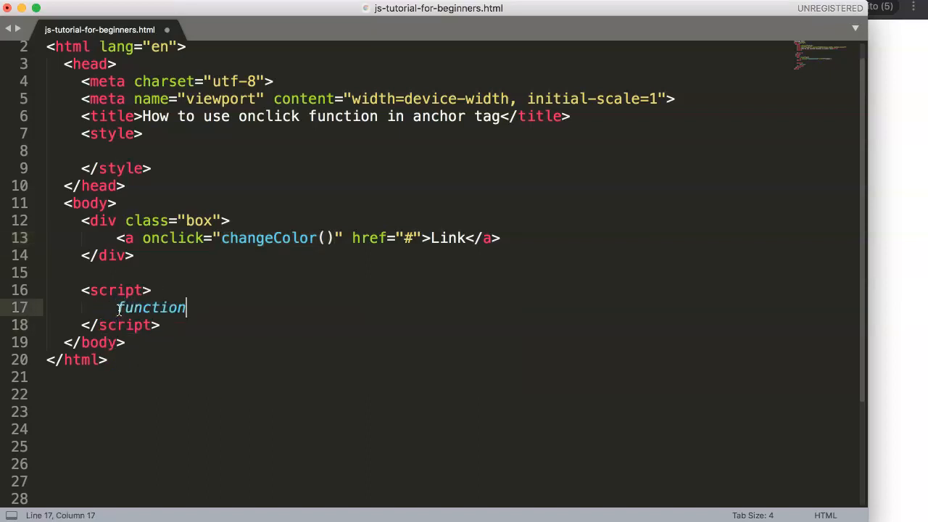
pyautogui.write('change')
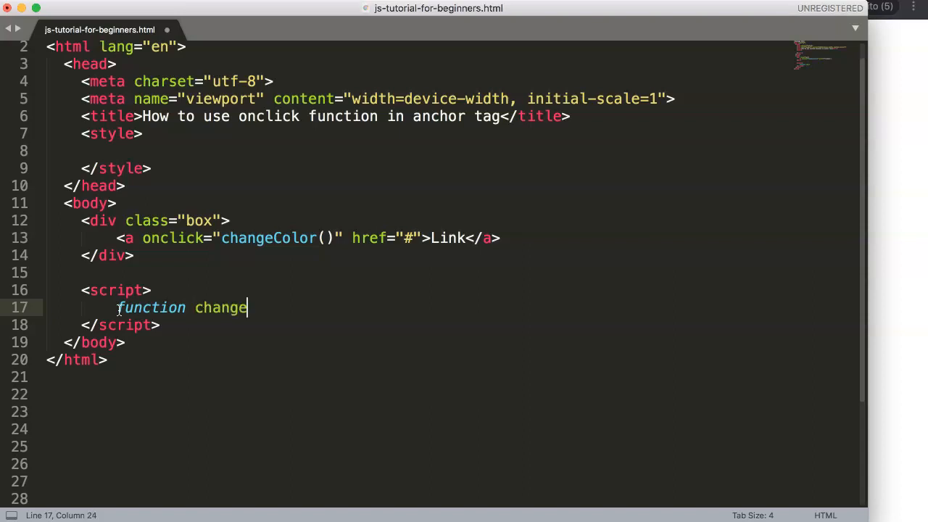
pyautogui.write('Color()')
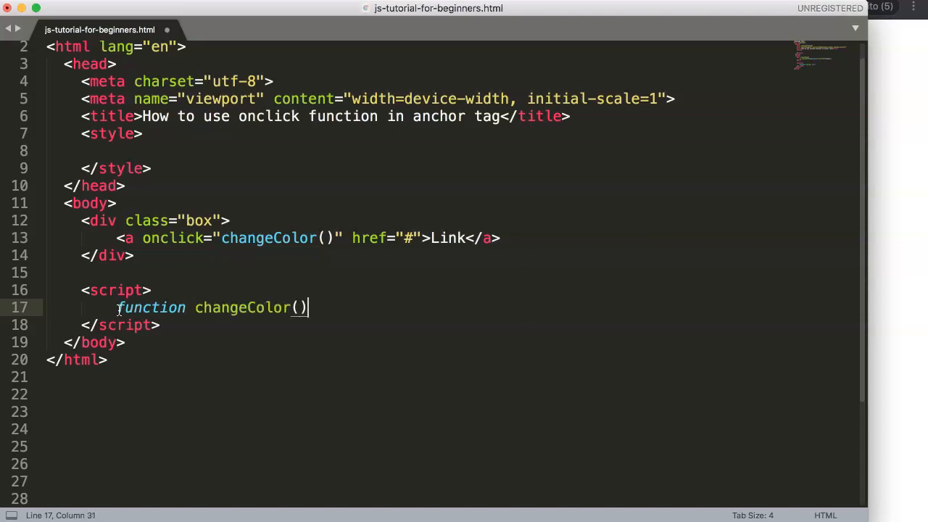
pyautogui.doubleClick(268, 238)
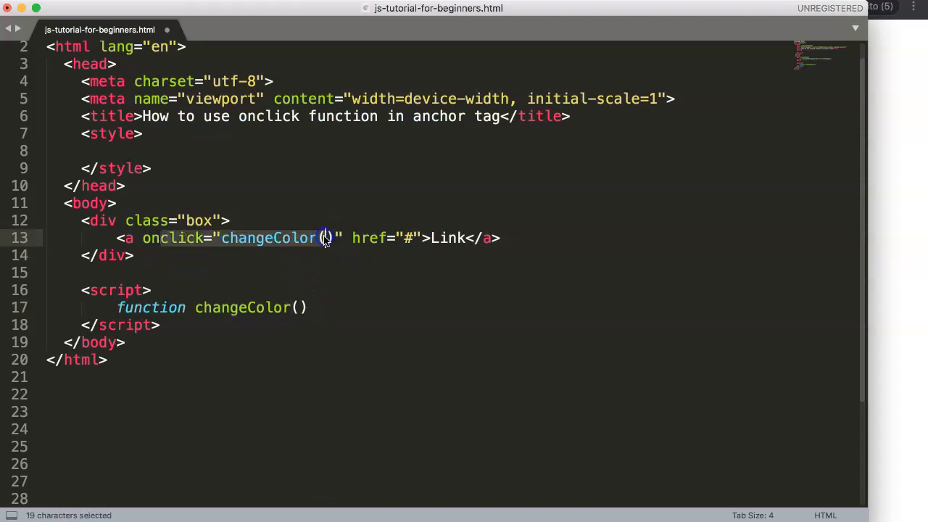
pyautogui.click(215, 238)
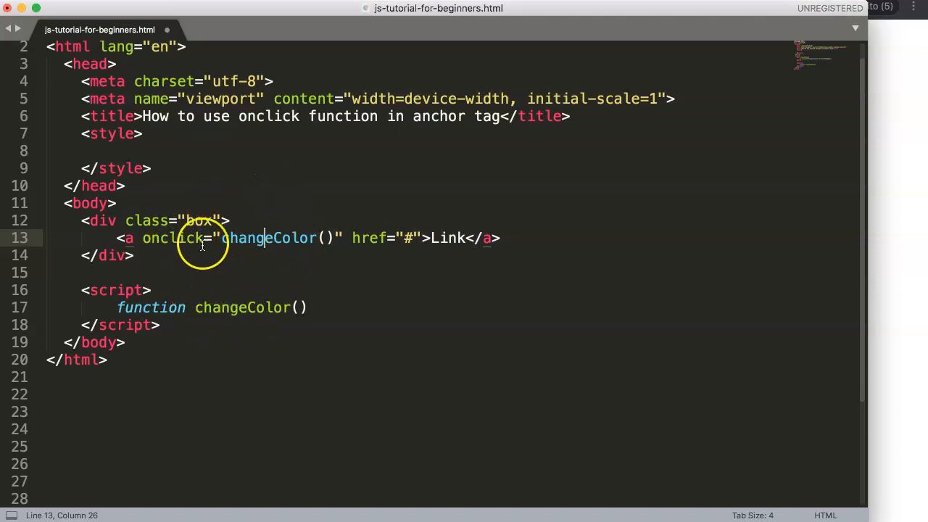
pyautogui.moveTo(148, 244)
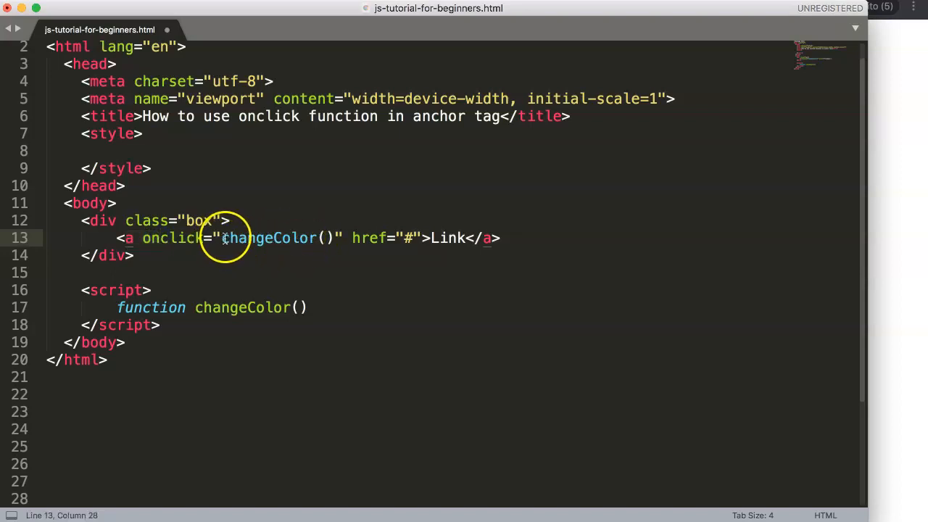
pyautogui.doubleClick(268, 238)
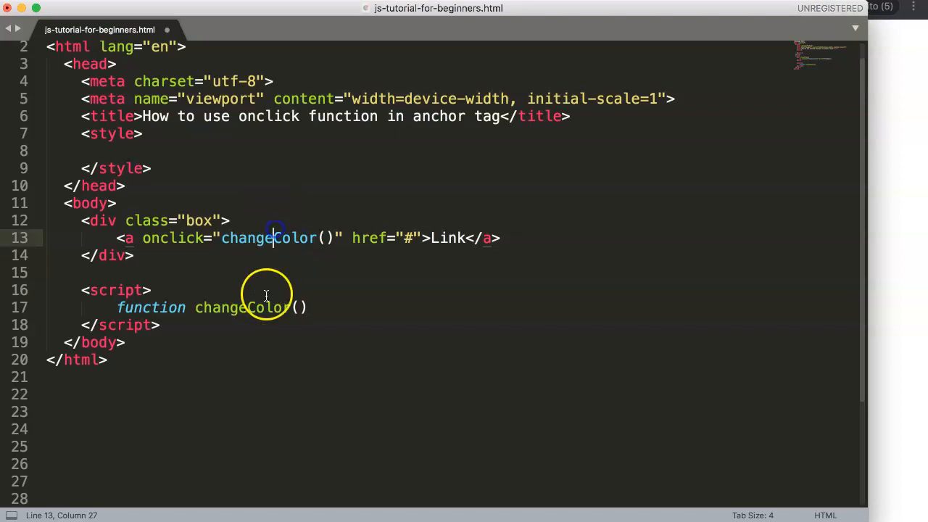
# Step: Open the function body with { and a new line, and add a blank line inside the box div
pyautogui.click(308, 307)
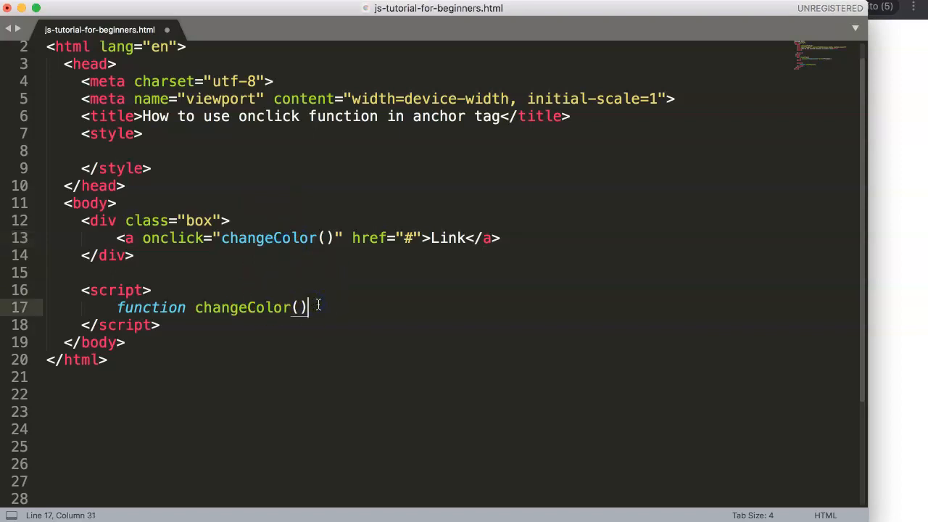
pyautogui.write('{')
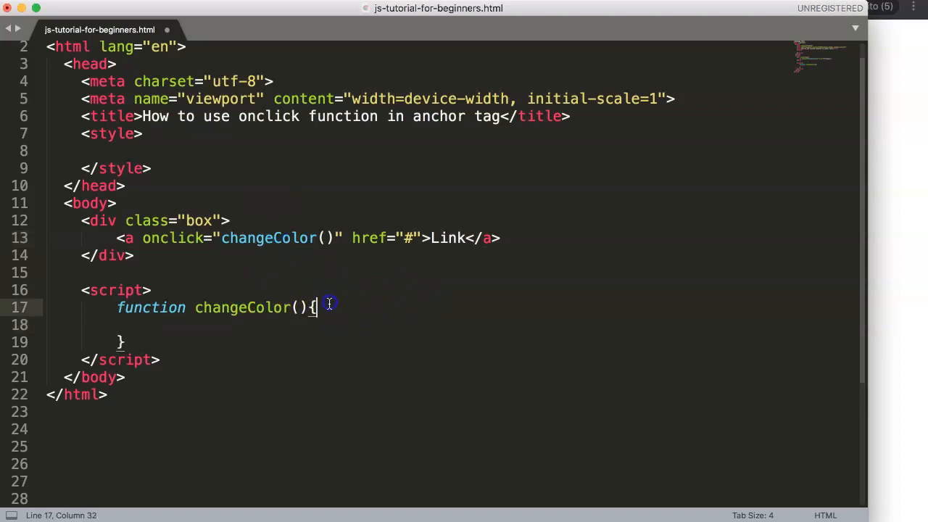
pyautogui.press('Return')
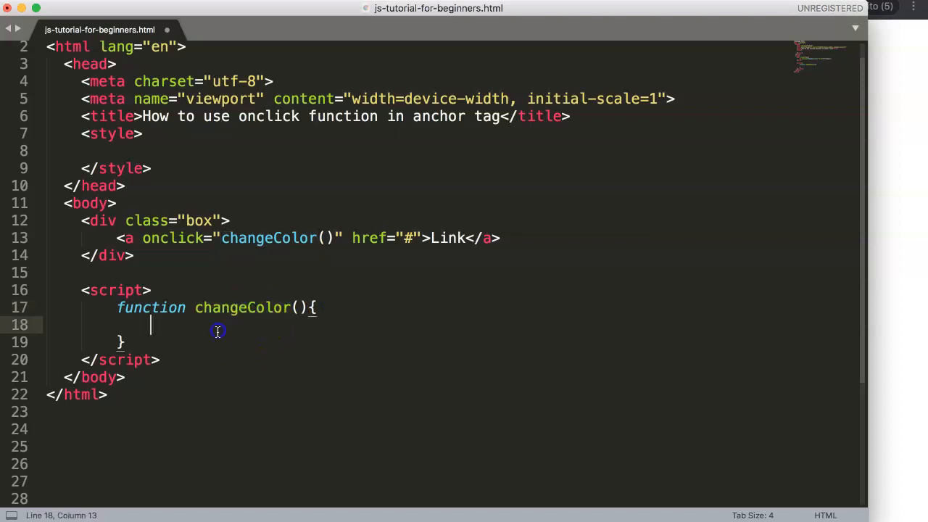
pyautogui.moveTo(241, 198)
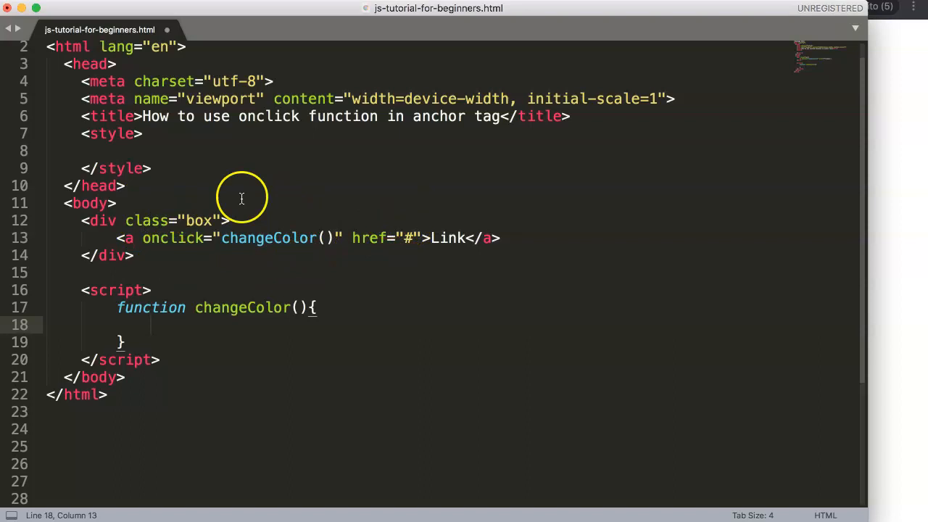
pyautogui.doubleClick(240, 307)
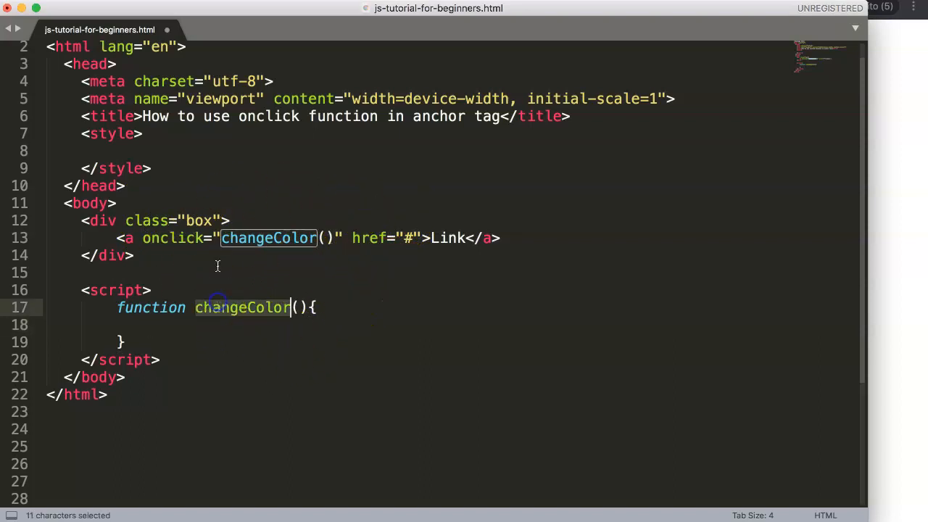
pyautogui.press('enter')
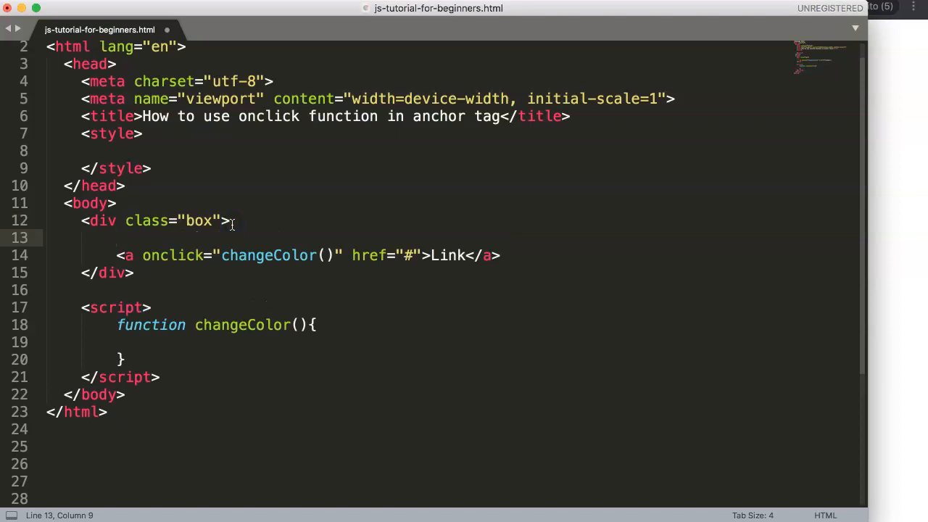
# Step: Write "This is a text Box!" above the link in the box div, then move into the function body
pyautogui.write('T')
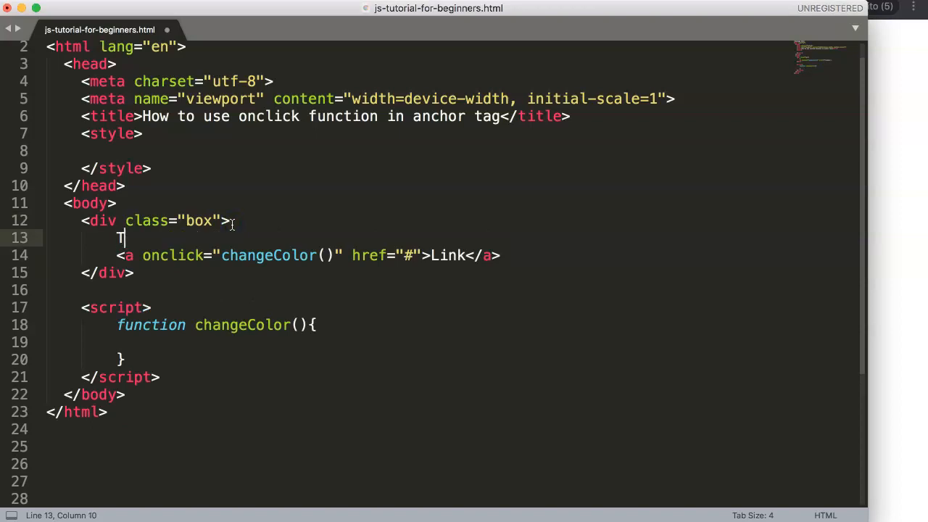
pyautogui.write('his is a t')
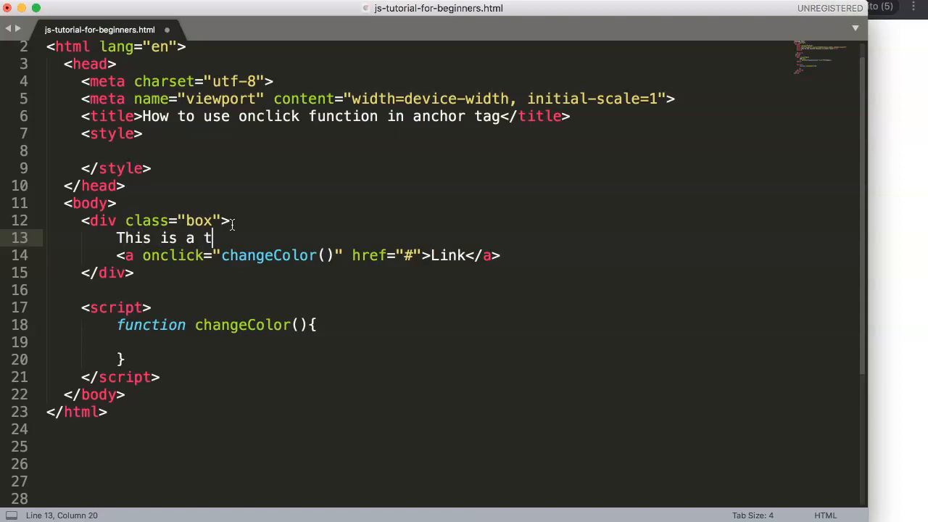
pyautogui.write('hi')
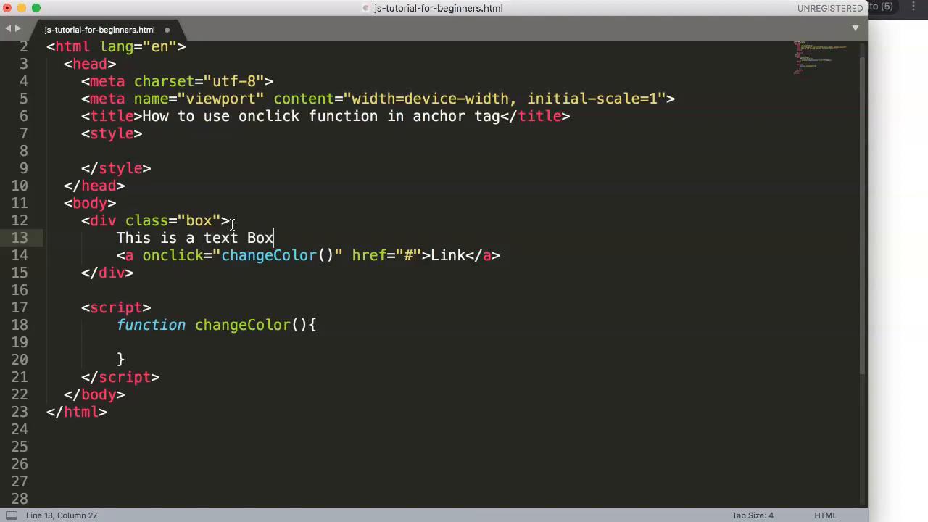
pyautogui.write('!')
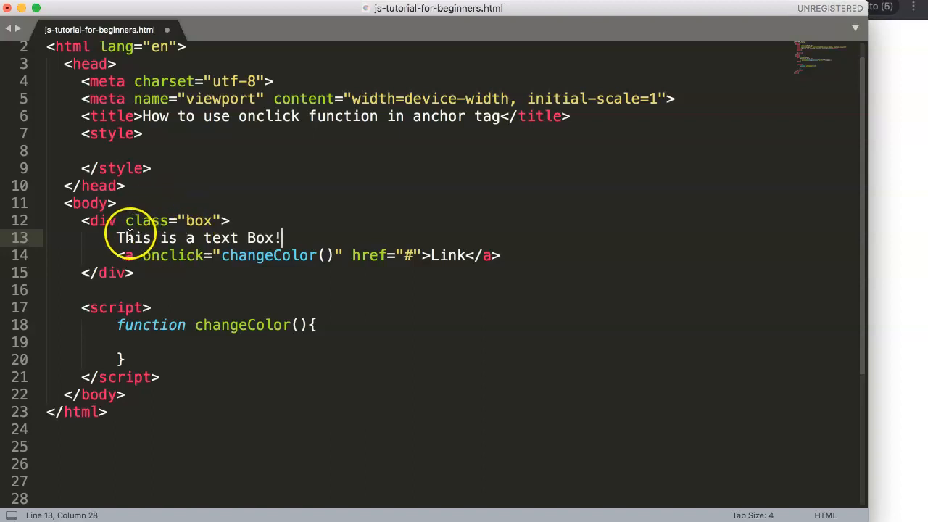
pyautogui.click(275, 221)
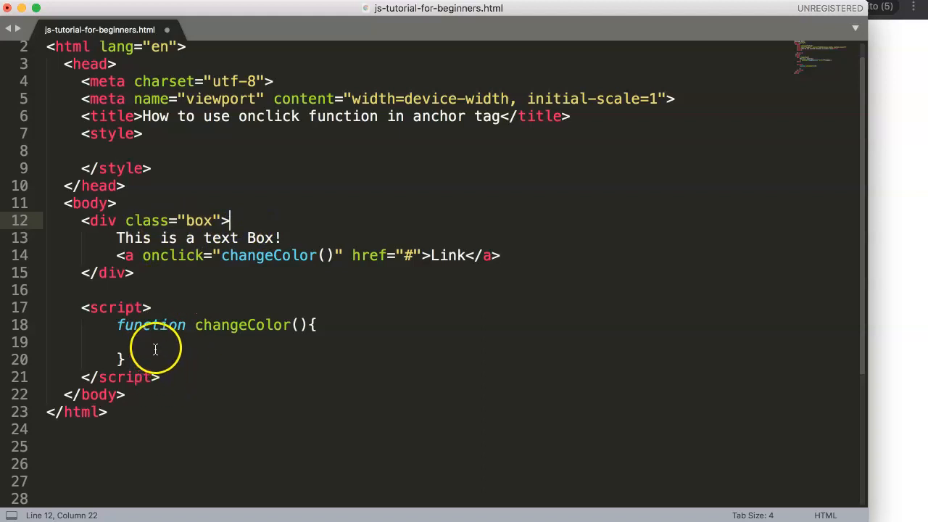
pyautogui.click(150, 342)
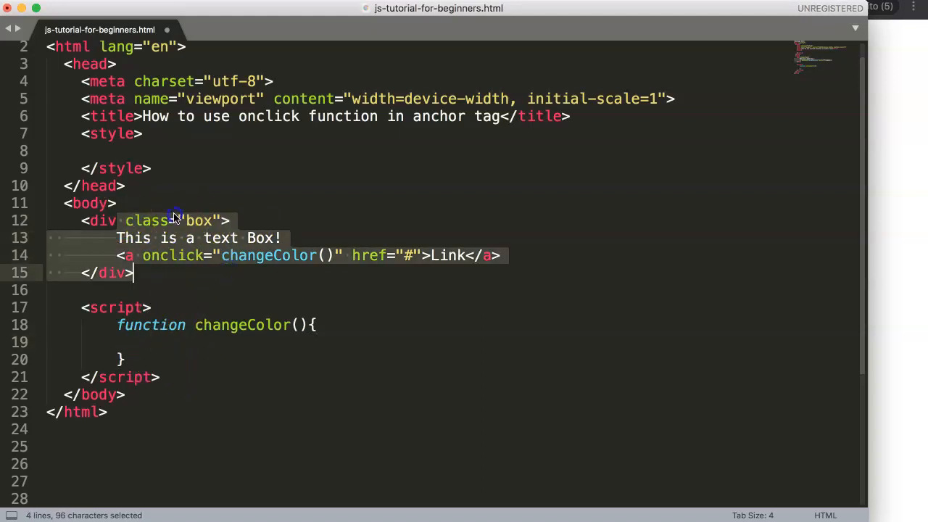
pyautogui.click(151, 220)
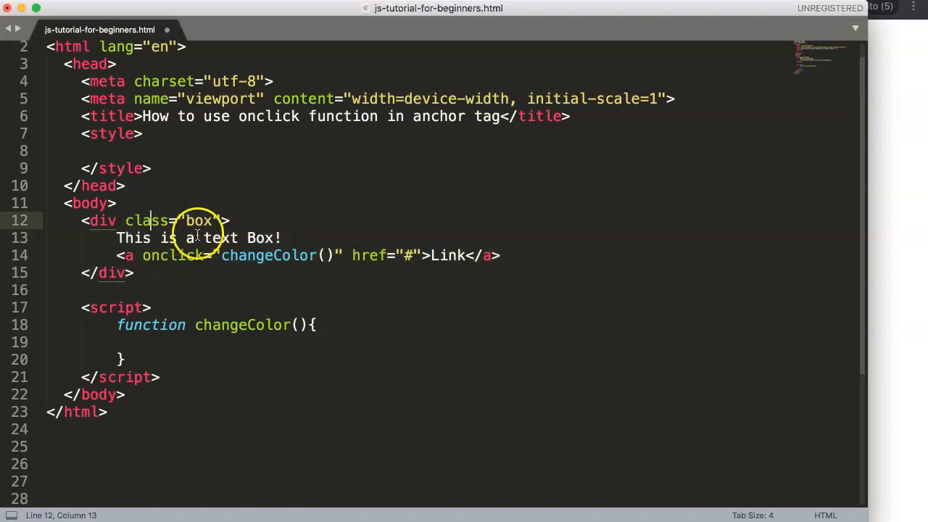
pyautogui.click(151, 342)
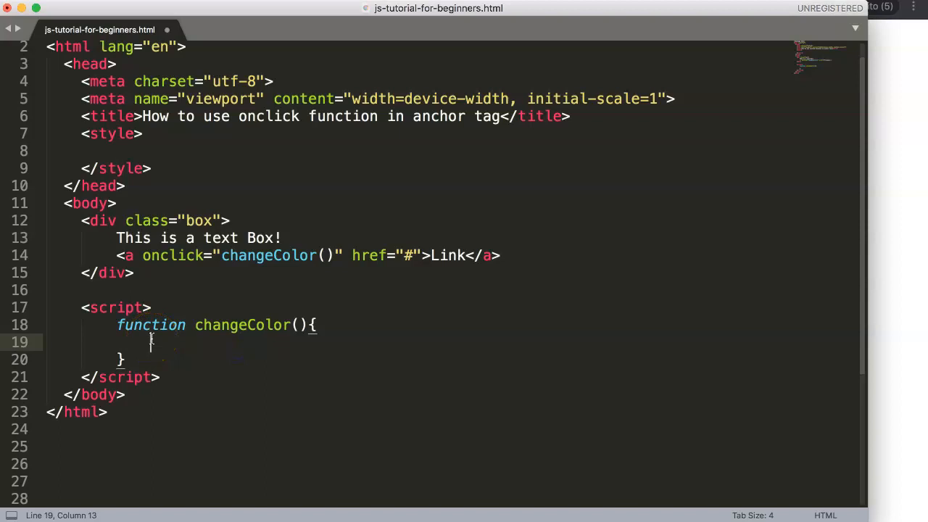
# Step: Begin the function body with document.querySelector('') to look up an element
pyautogui.write('D')
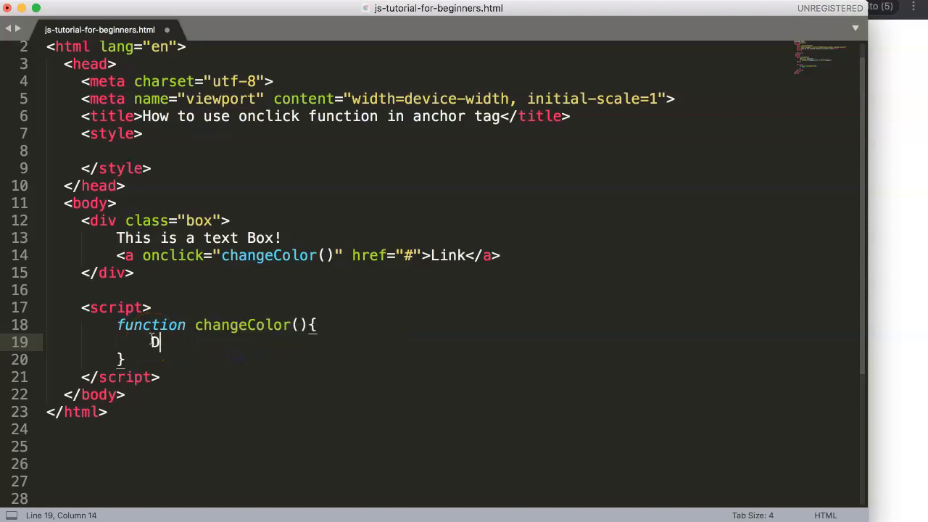
pyautogui.write('oum')
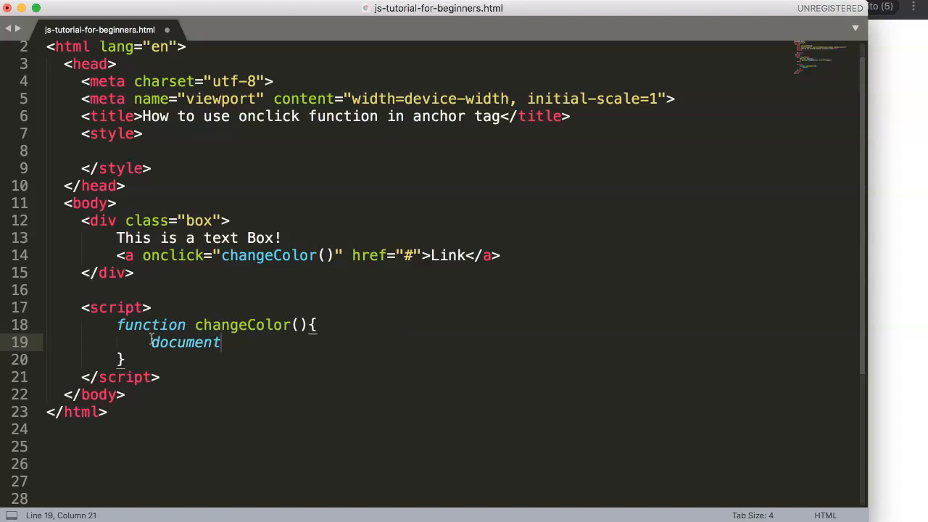
pyautogui.write('.')
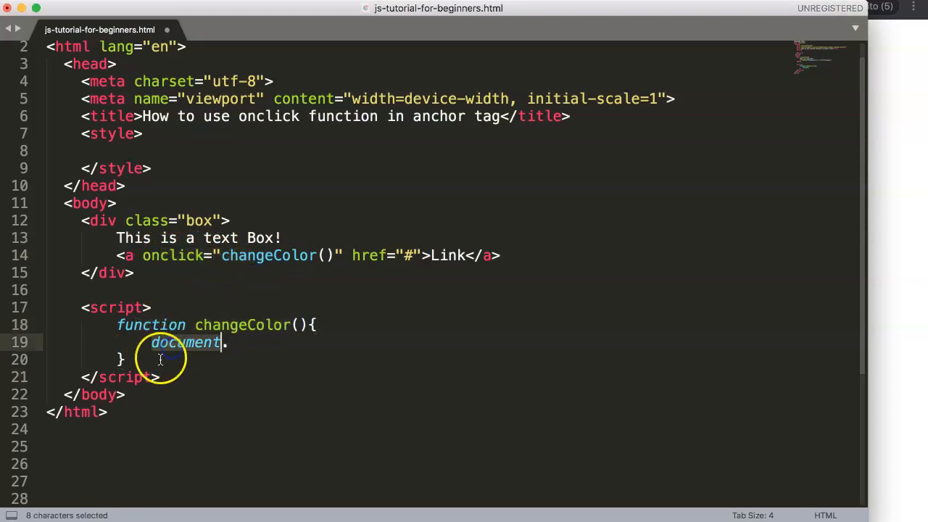
pyautogui.moveTo(159, 342); pyautogui.dragTo(64, 99)
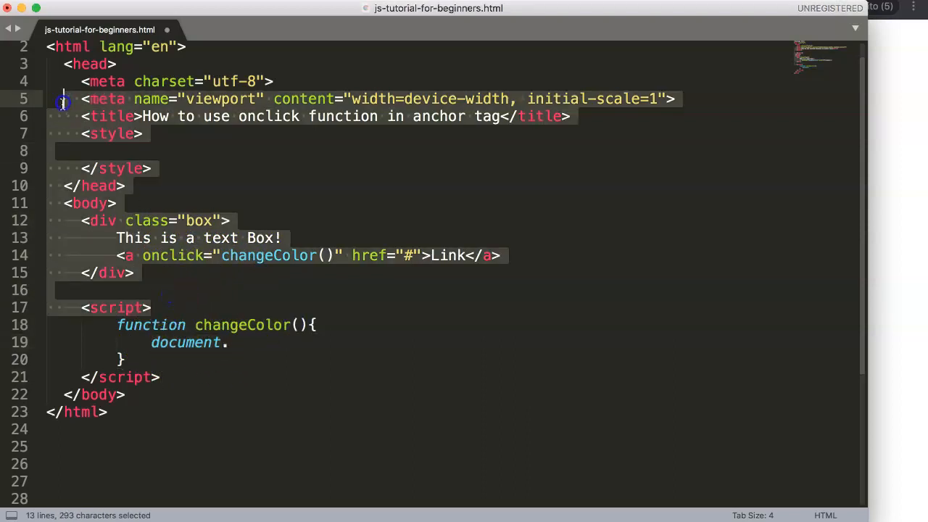
pyautogui.click(228, 342)
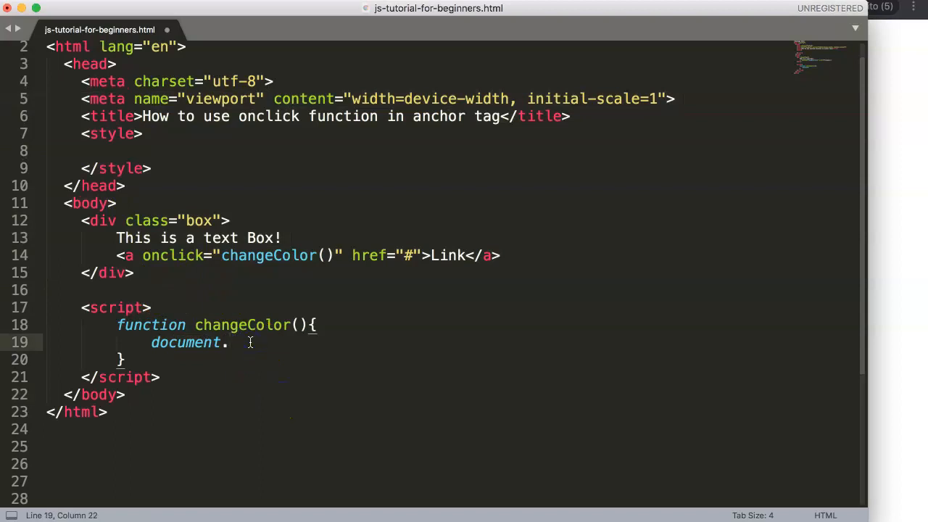
pyautogui.write('query')
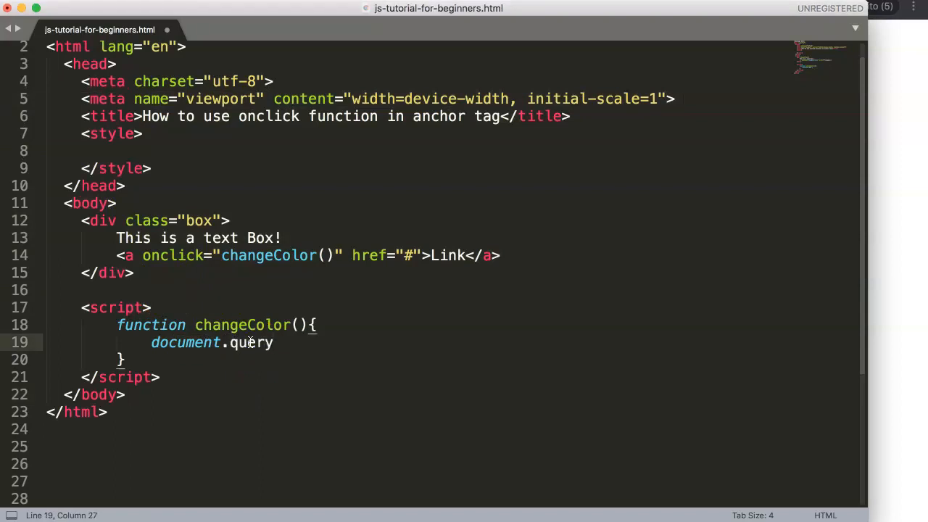
pyautogui.write('Selector')
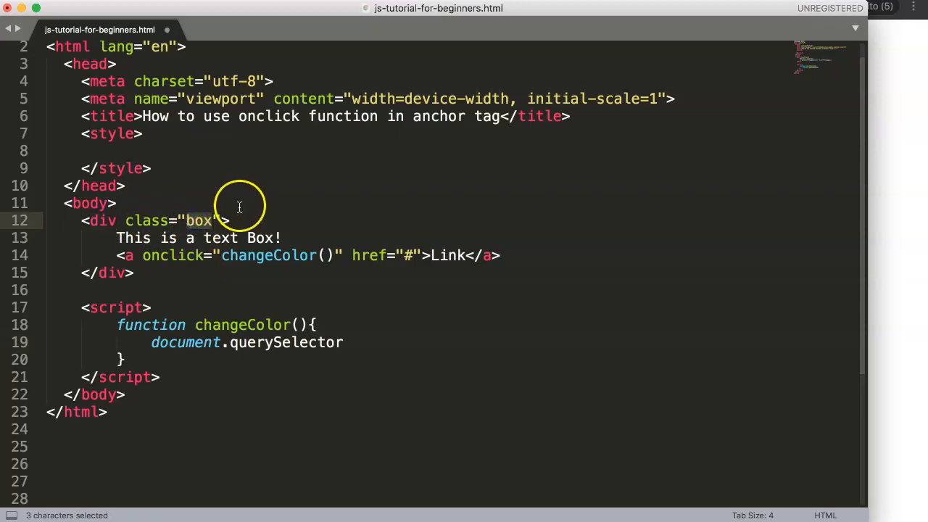
pyautogui.click(345, 343)
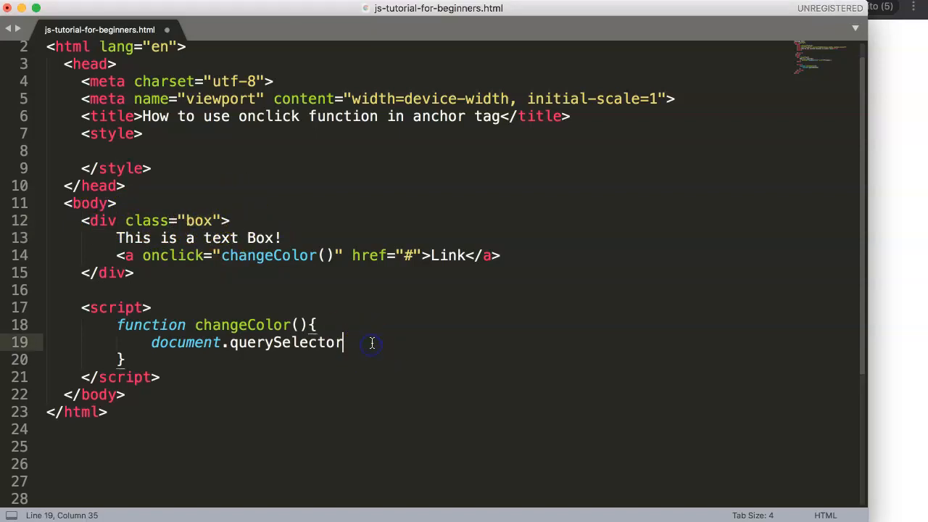
pyautogui.moveTo(369, 342)
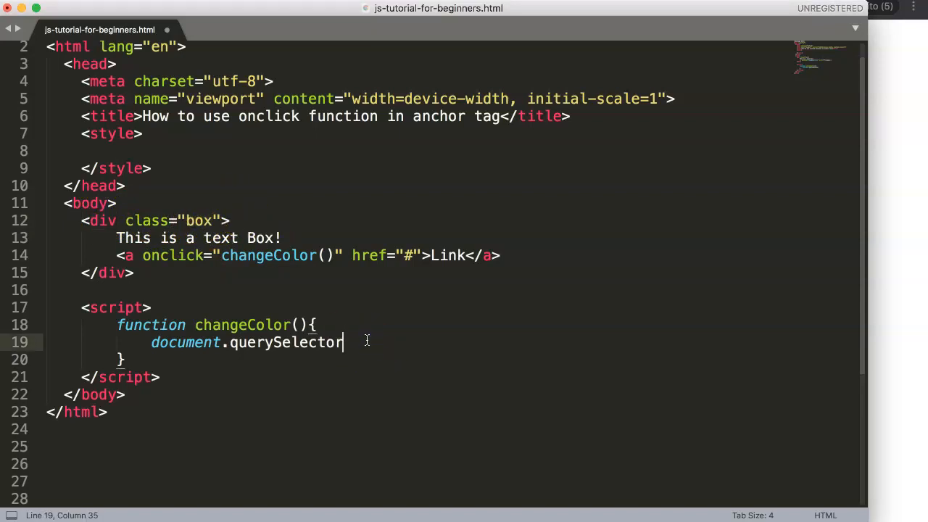
pyautogui.write('()')
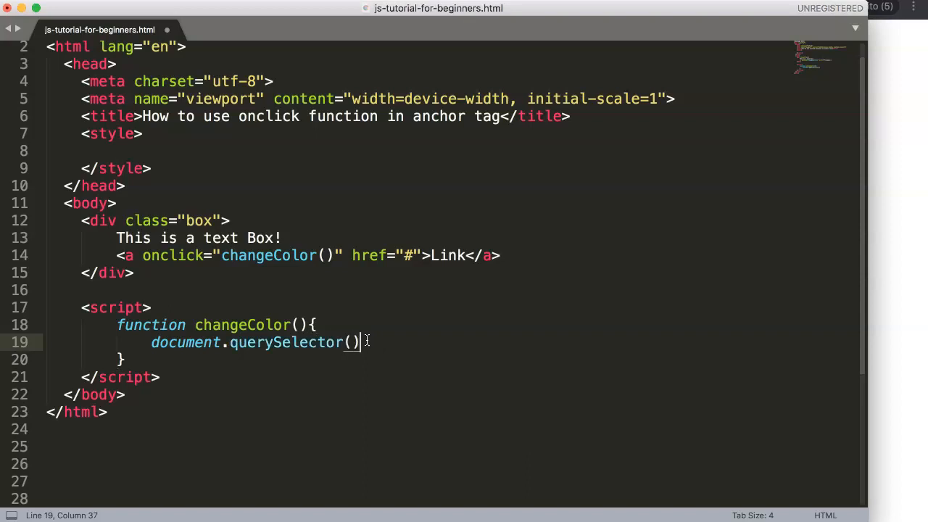
pyautogui.write("''")
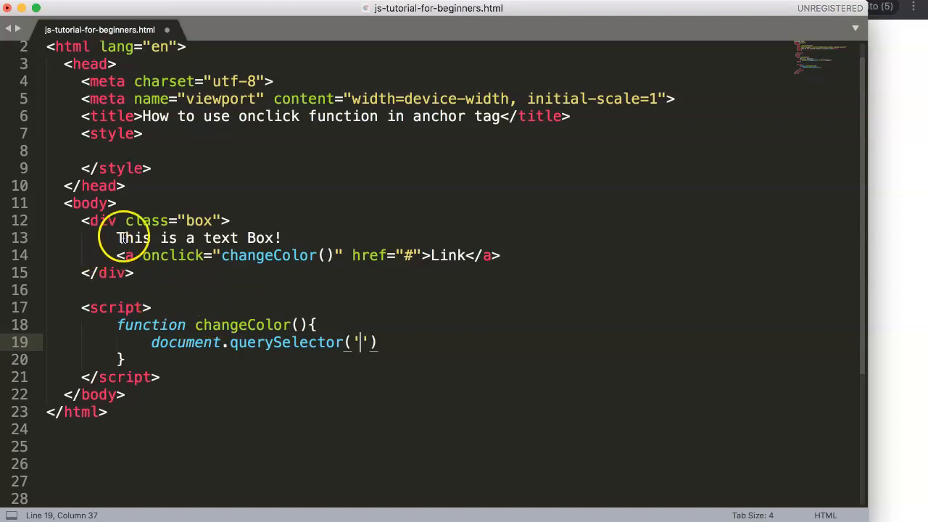
# Step: Target the '.box' class in querySelector and continue the statement with .style
pyautogui.doubleClick(101, 221)
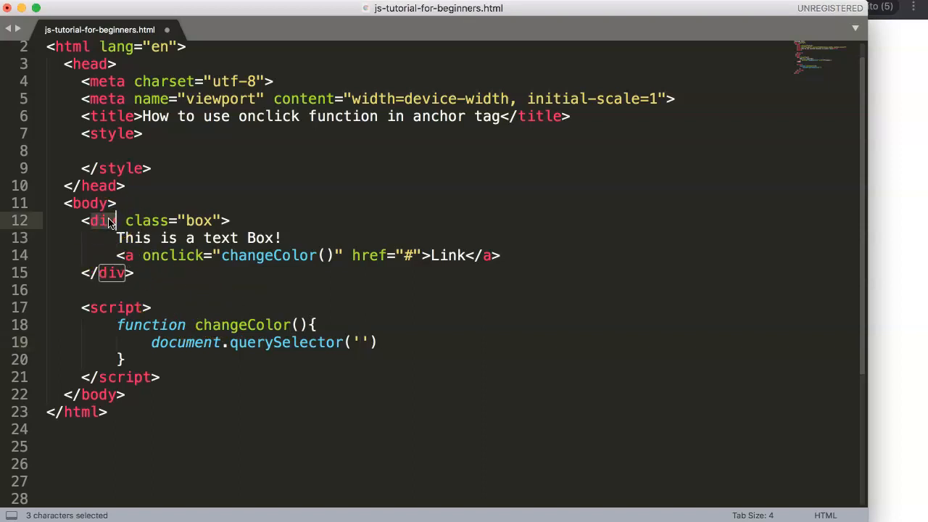
pyautogui.click(192, 220)
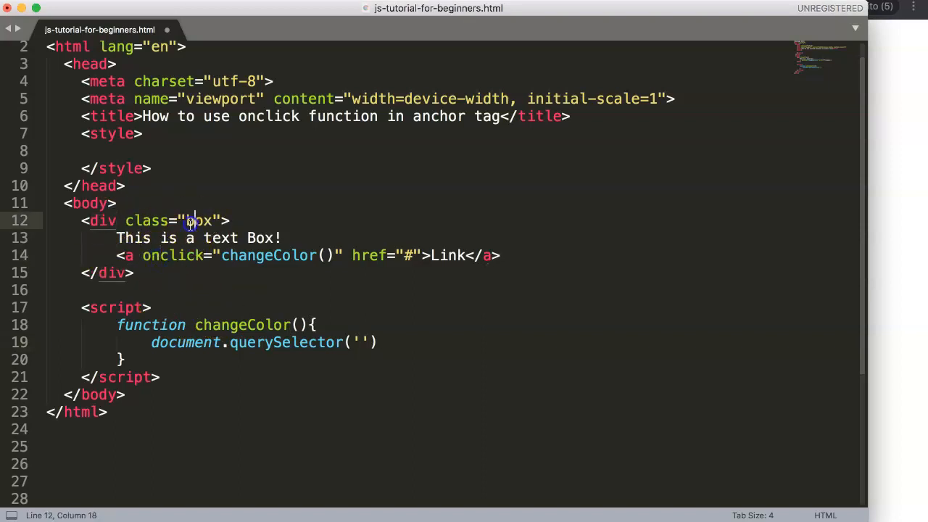
pyautogui.doubleClick(200, 221)
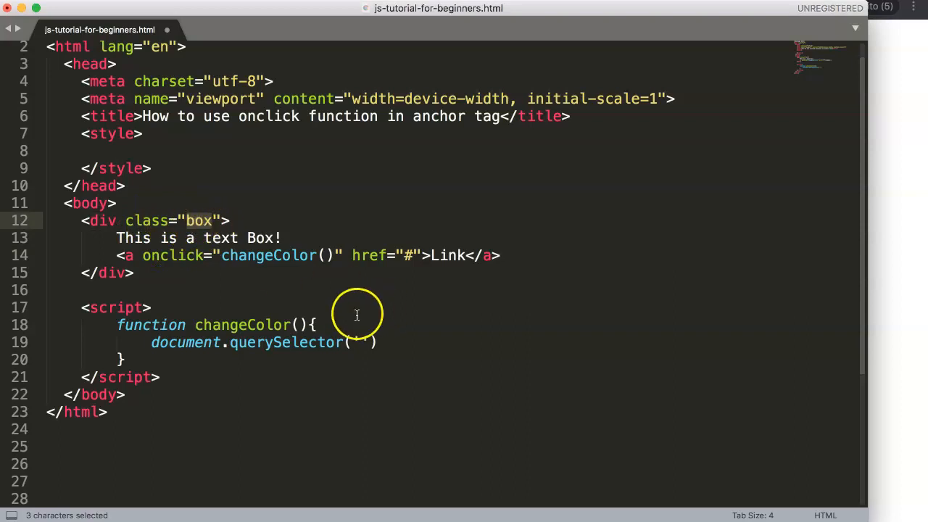
pyautogui.write("'.'")
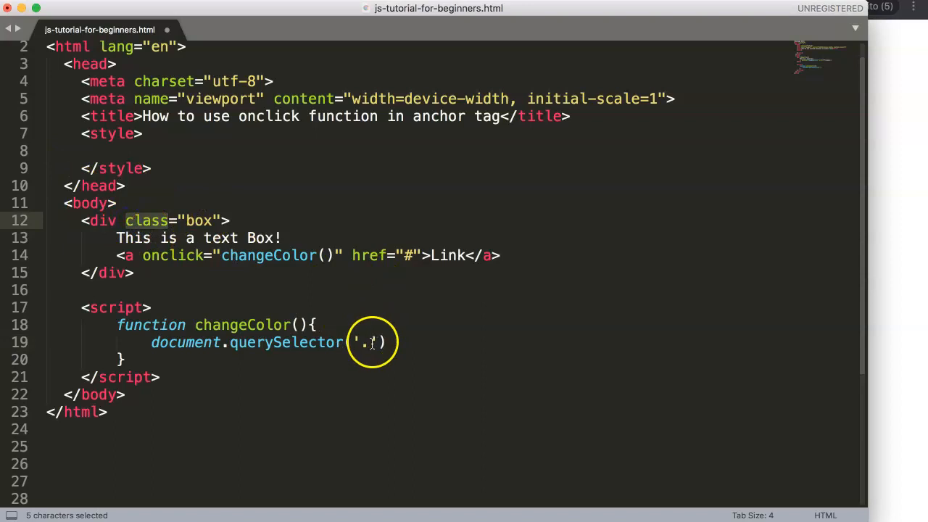
pyautogui.write('.box')
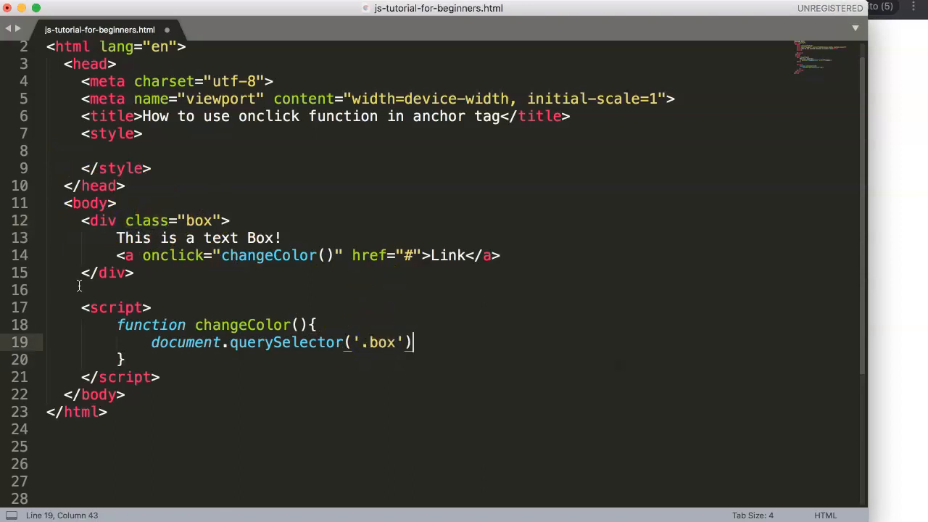
pyautogui.write('.')
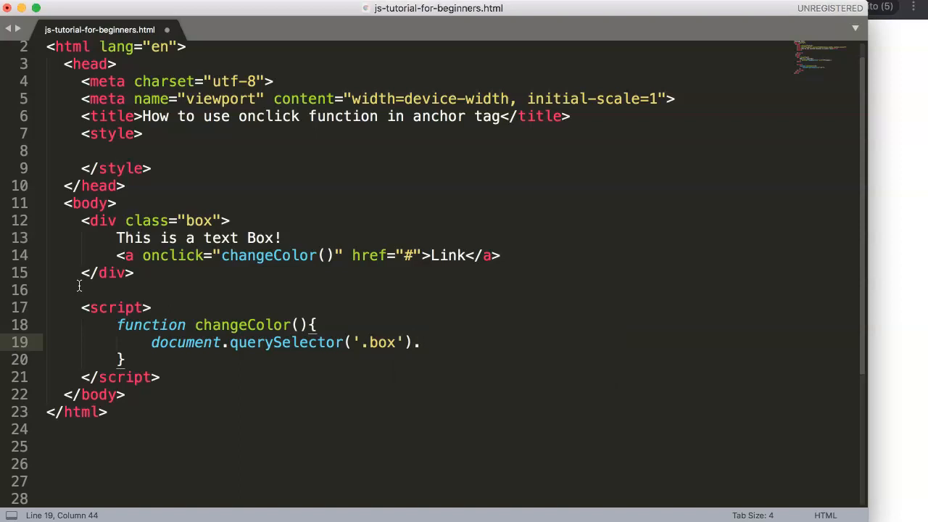
pyautogui.write('style.')
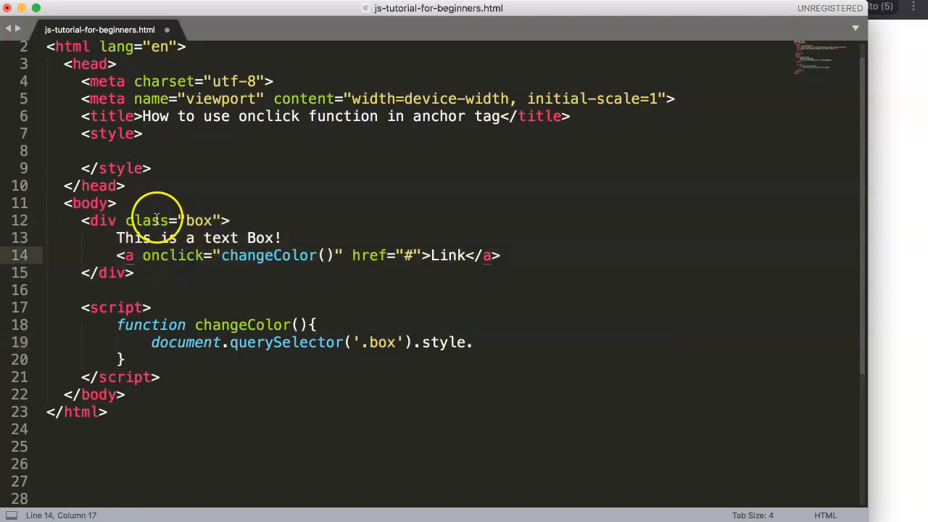
pyautogui.doubleClick(202, 220)
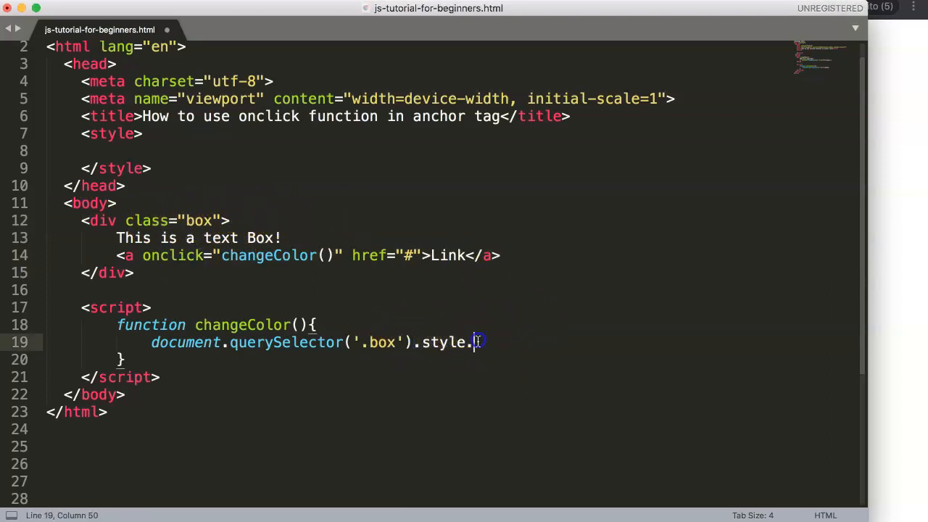
# Step: Complete the statement as color = '#0055F9'; to set the box's text colour
pyautogui.write('coo')
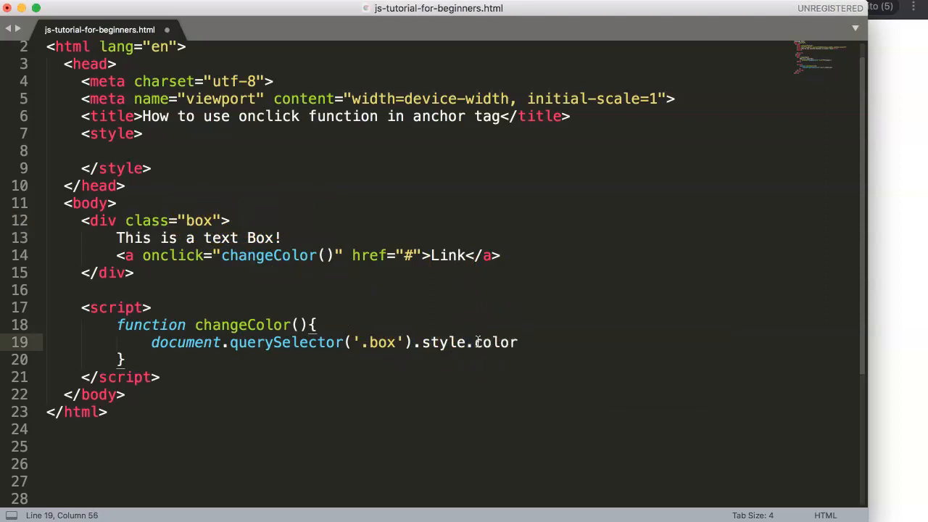
pyautogui.write("= ''")
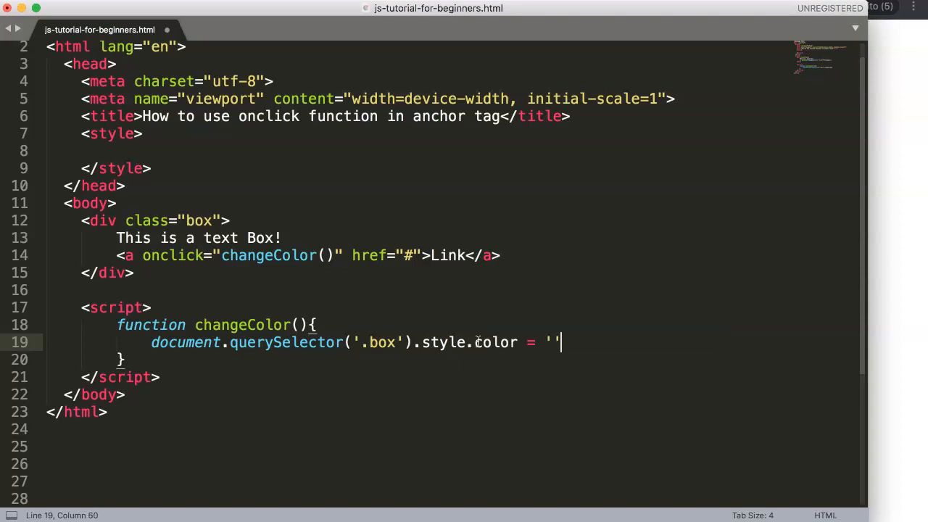
pyautogui.write(';')
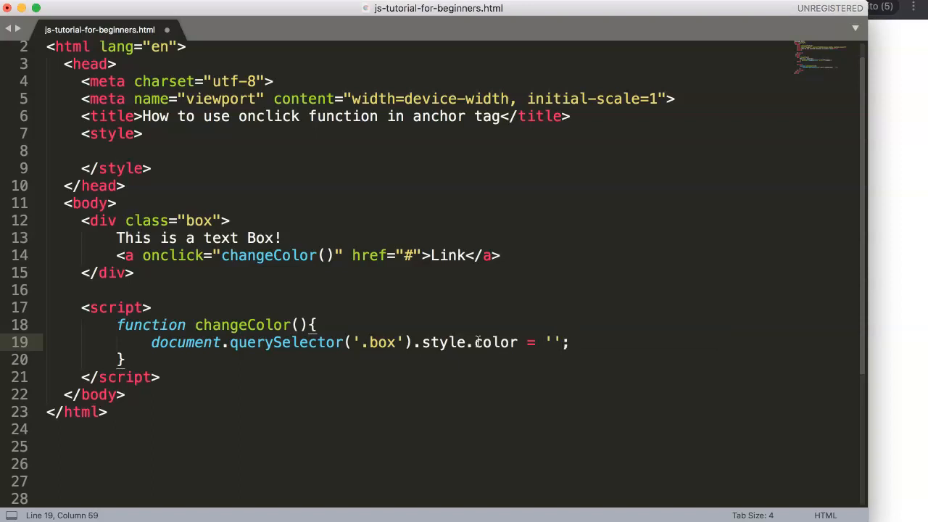
pyautogui.write('#')
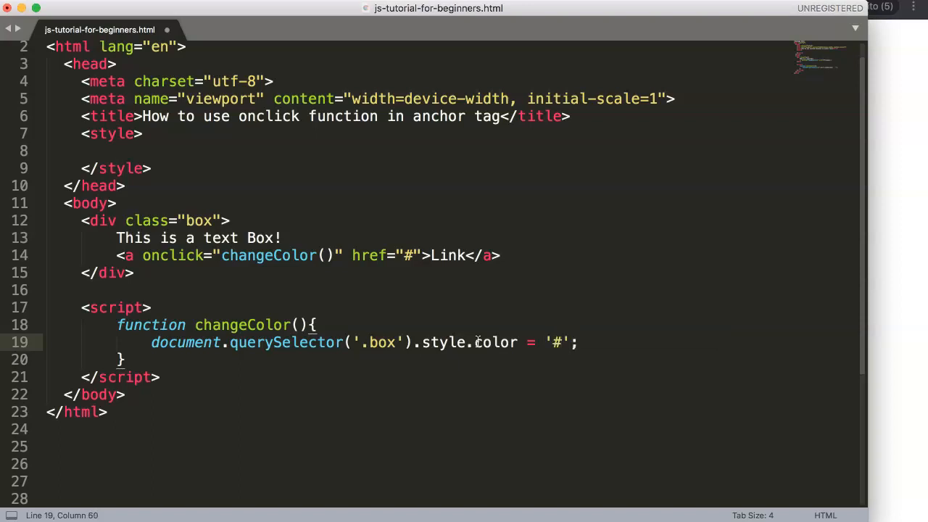
pyautogui.write('00')
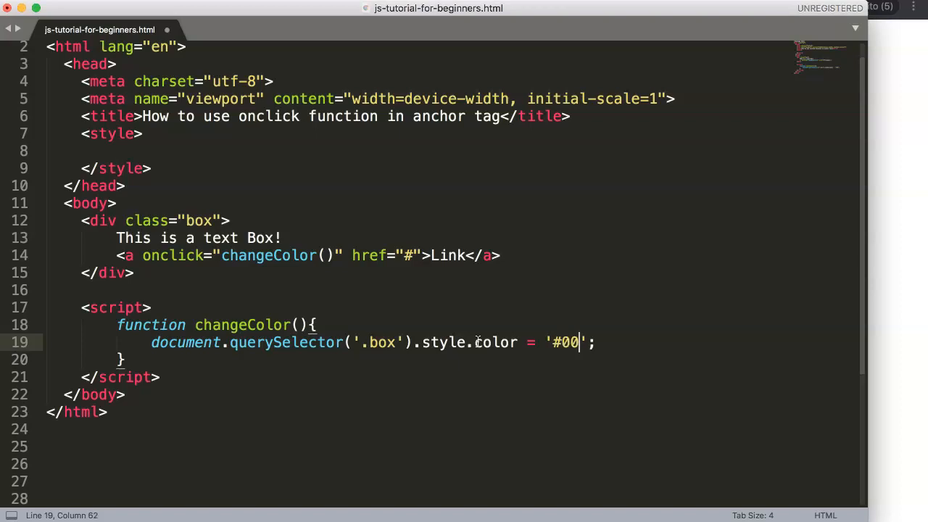
pyautogui.write('55')
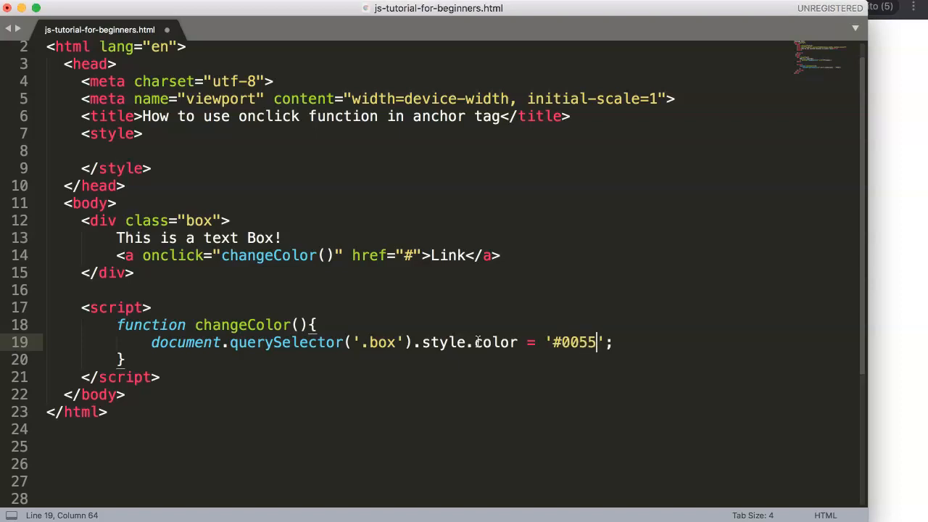
pyautogui.write('F9')
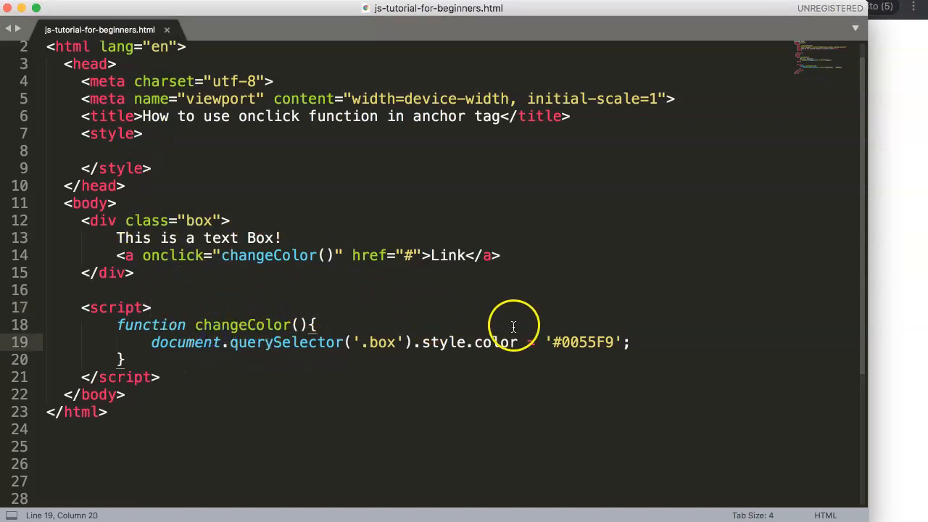
# Step: Move '#0055F9' into the link's changeColor call and give the function a textcolor parameter used as the colour
pyautogui.doubleClick(580, 343)
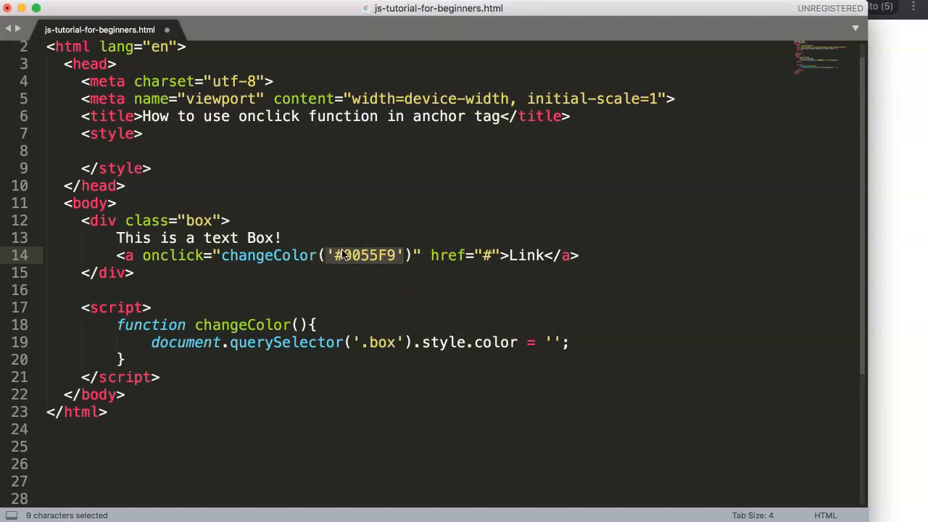
pyautogui.click(331, 255)
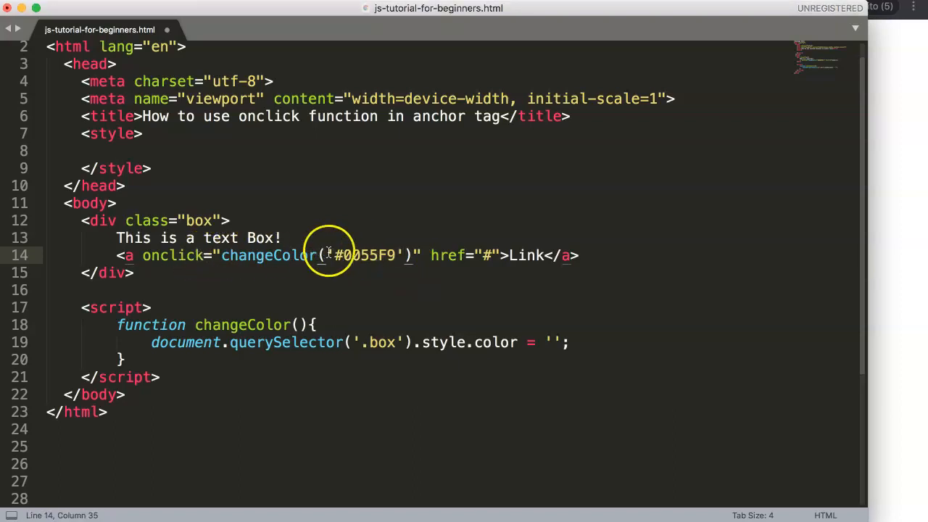
pyautogui.doubleClick(365, 256)
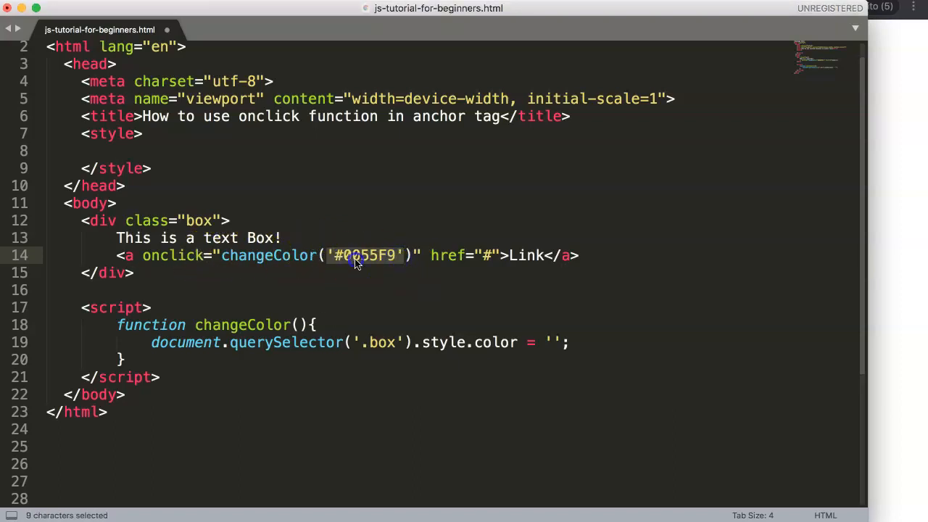
pyautogui.click(299, 325)
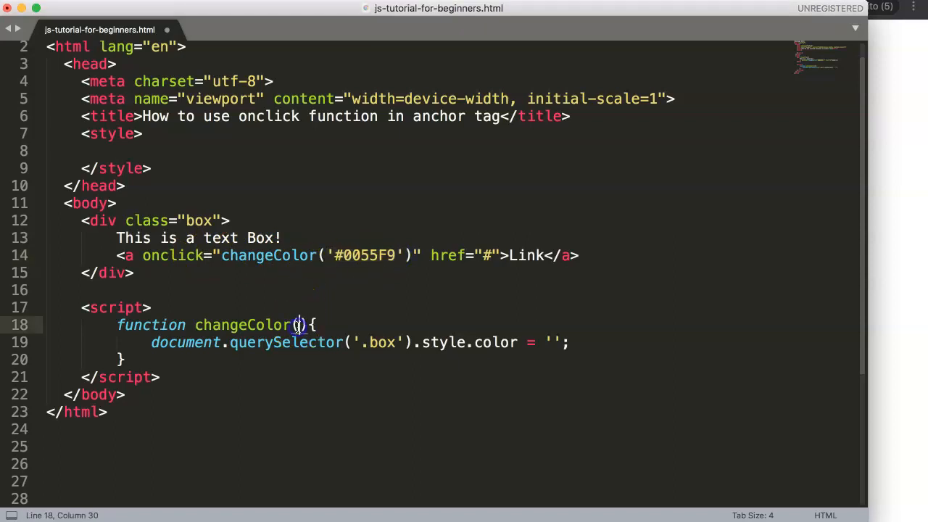
pyautogui.write('color')
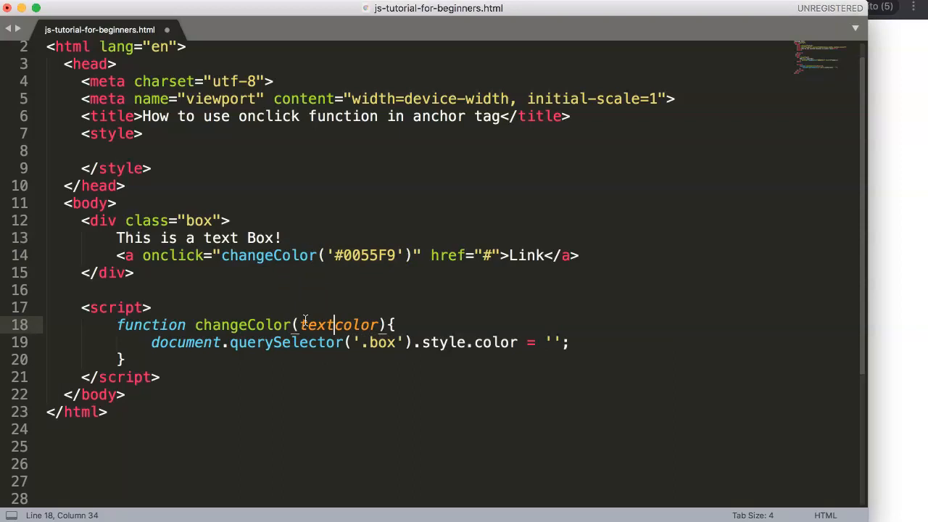
pyautogui.doubleClick(337, 325)
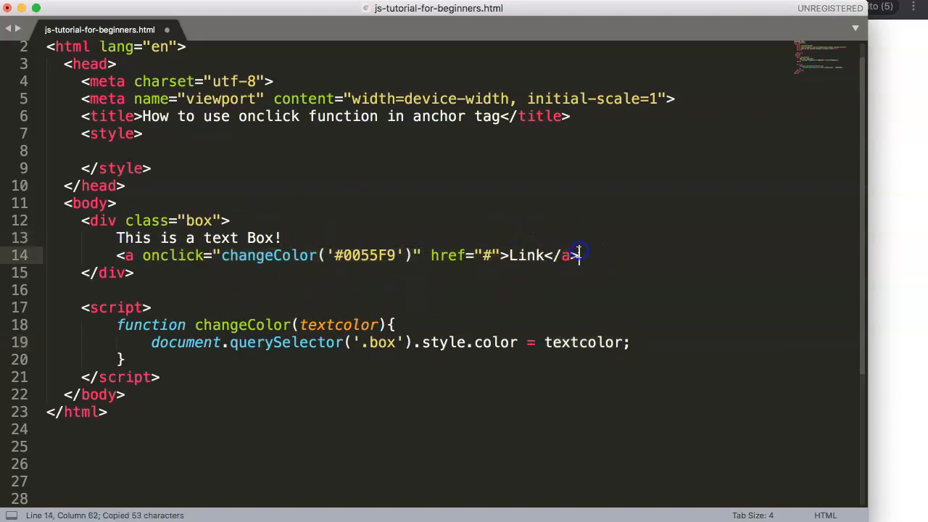
# Step: Duplicate the link line and change the second link's argument to '#FF5500'
pyautogui.press('Enter')
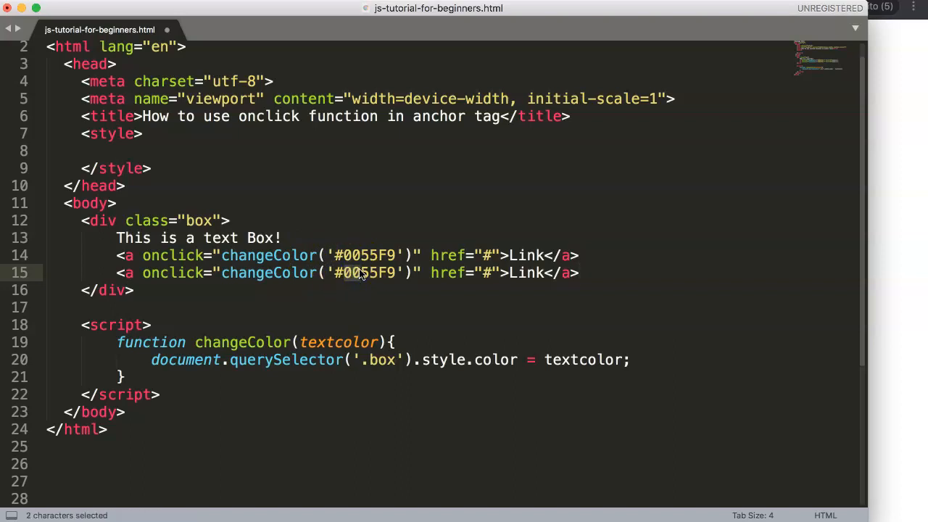
pyautogui.write('FF')
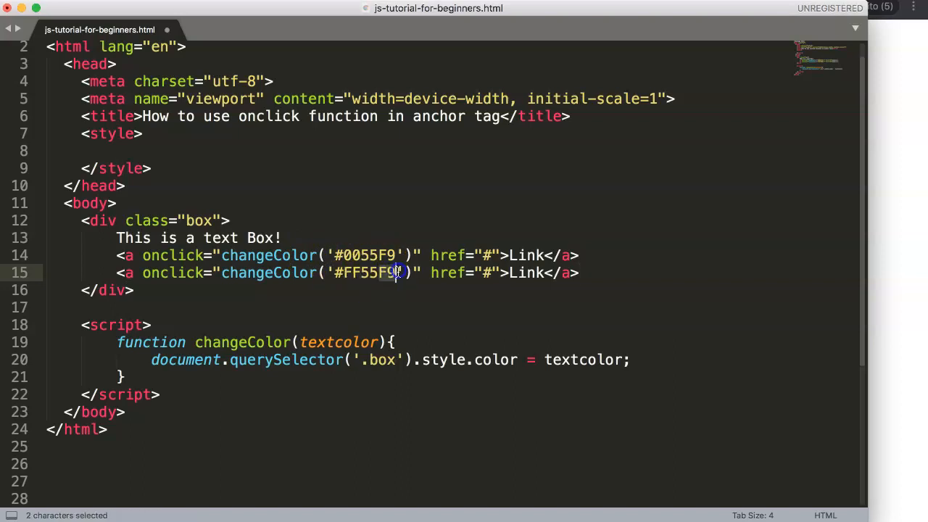
pyautogui.write('00')
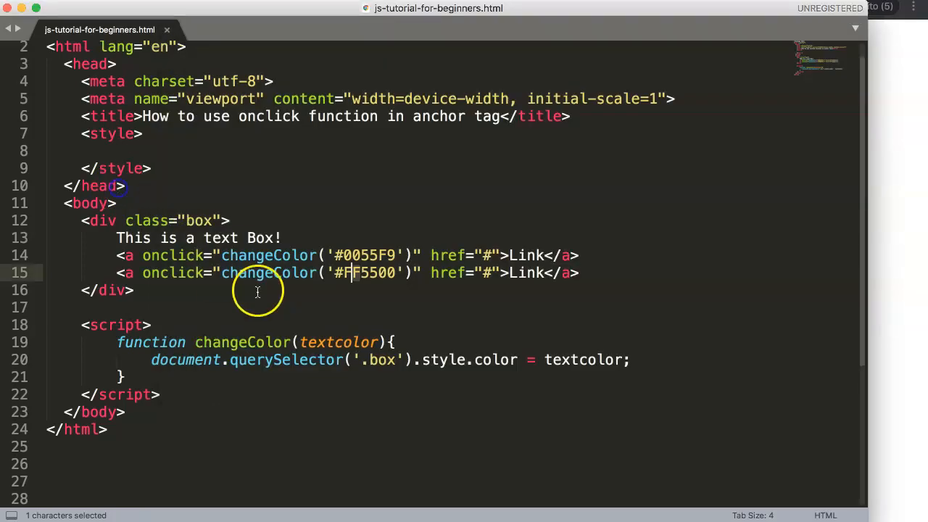
pyautogui.doubleClick(583, 359)
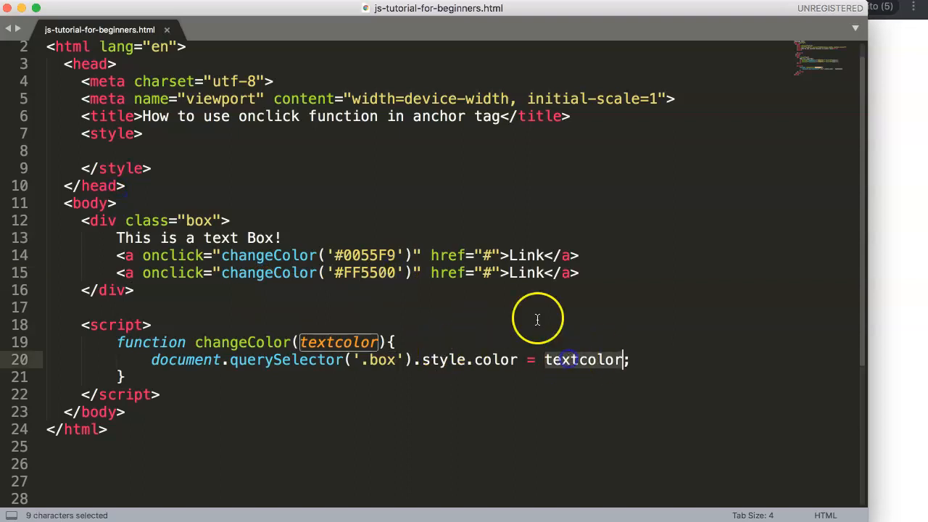